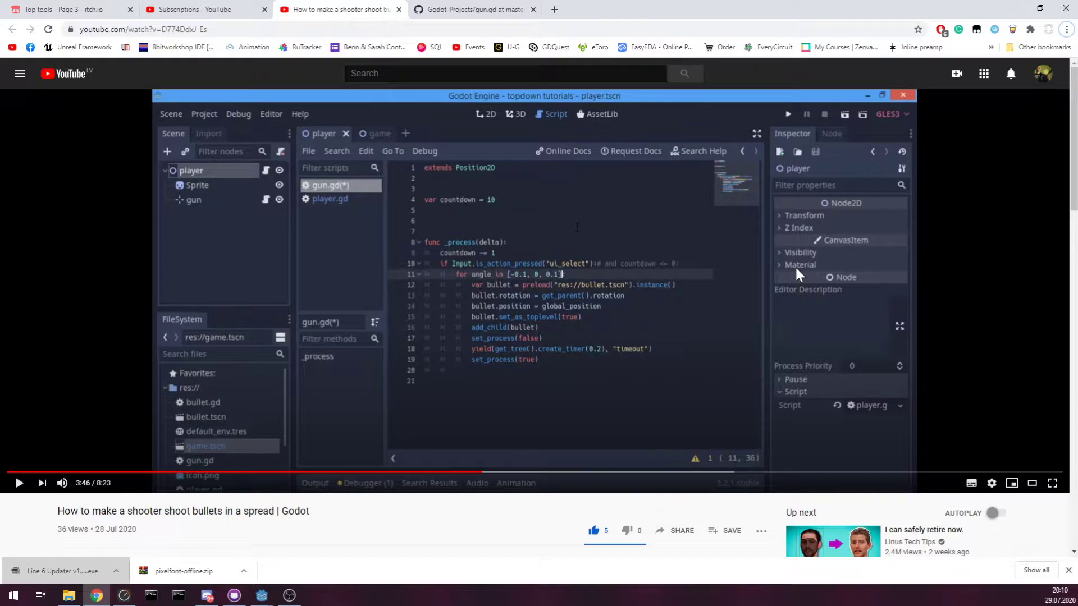
mouse_move(794, 273)
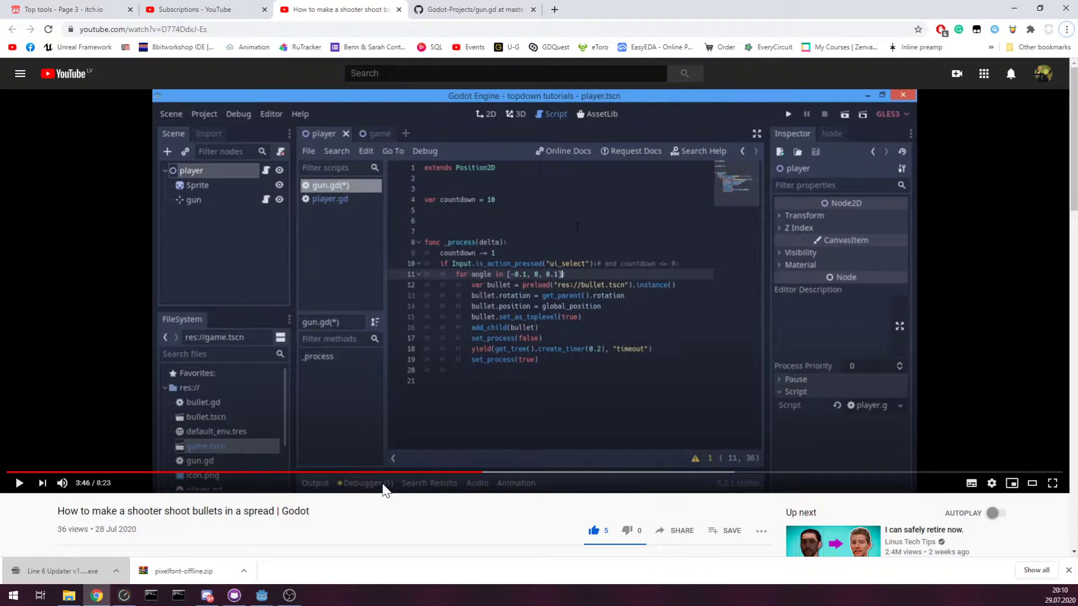
mouse_move(512, 294)
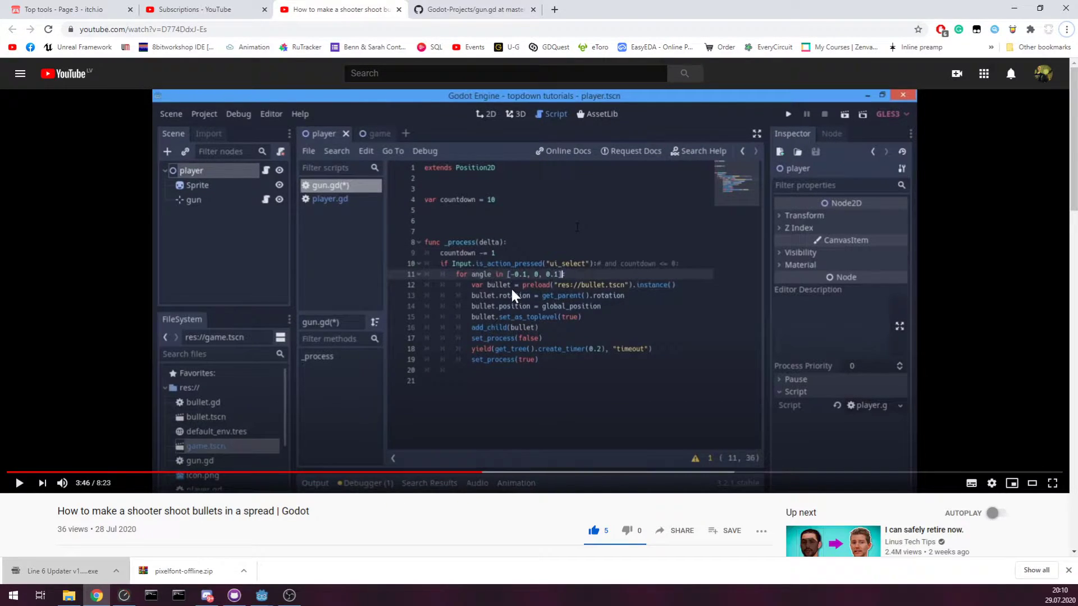
mouse_move(530, 292)
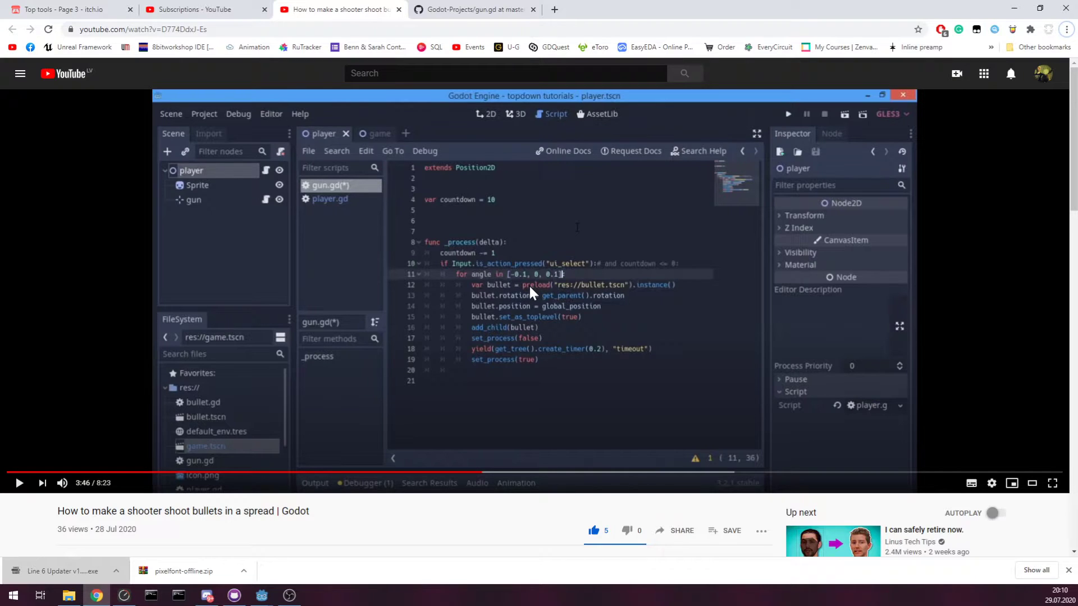
mouse_move(522, 291)
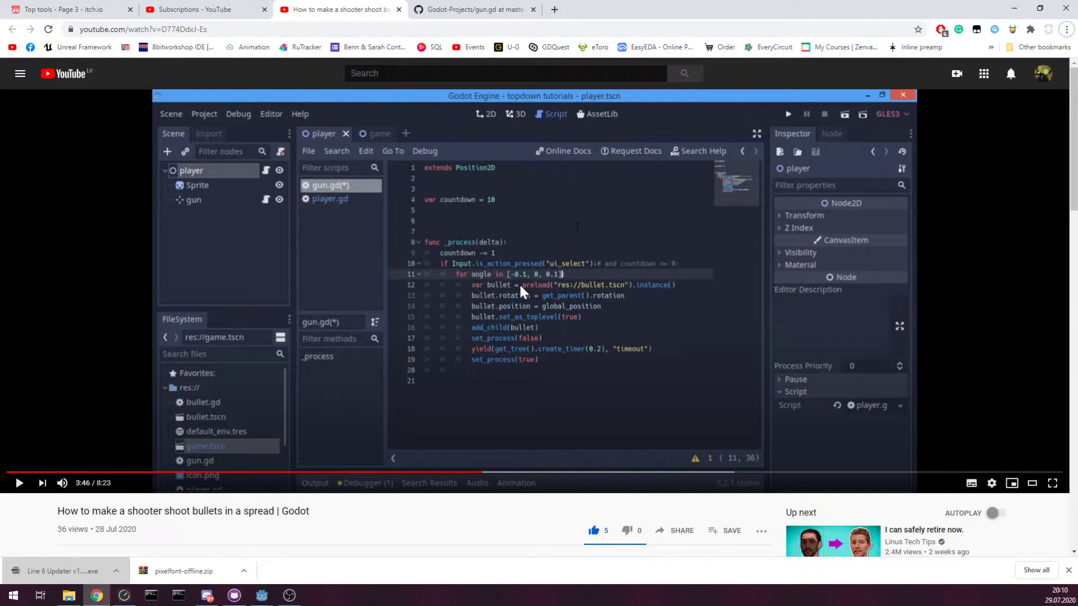
mouse_move(570, 288)
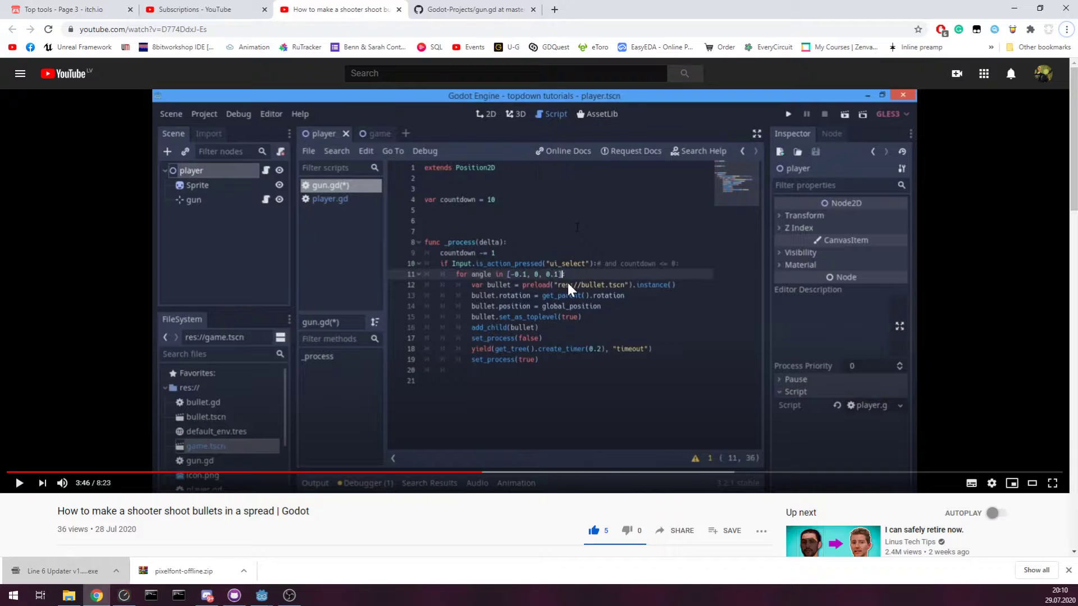
mouse_move(488, 285)
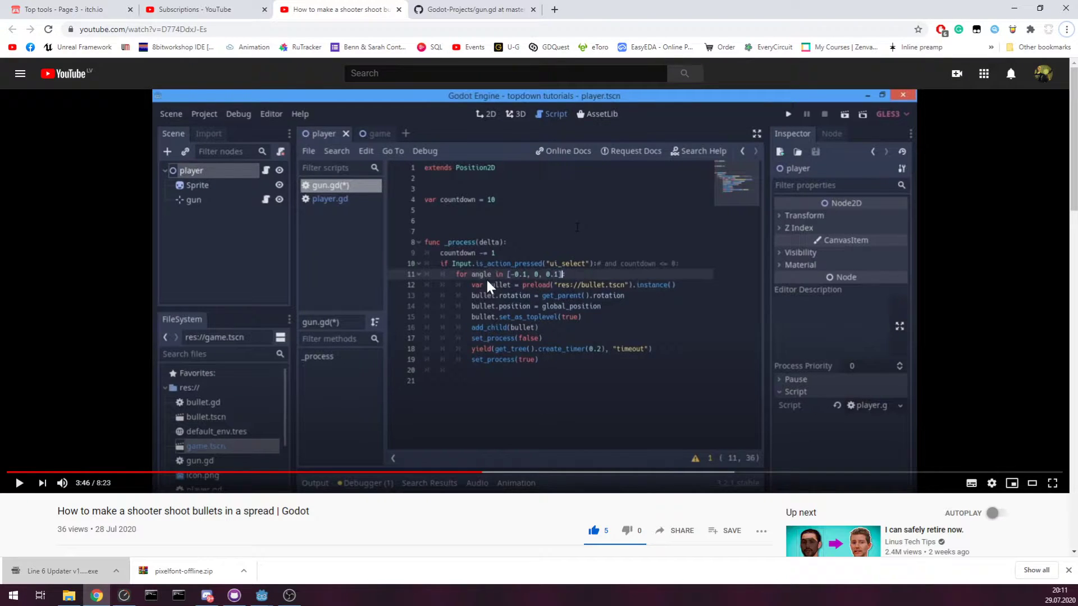
mouse_move(621, 261)
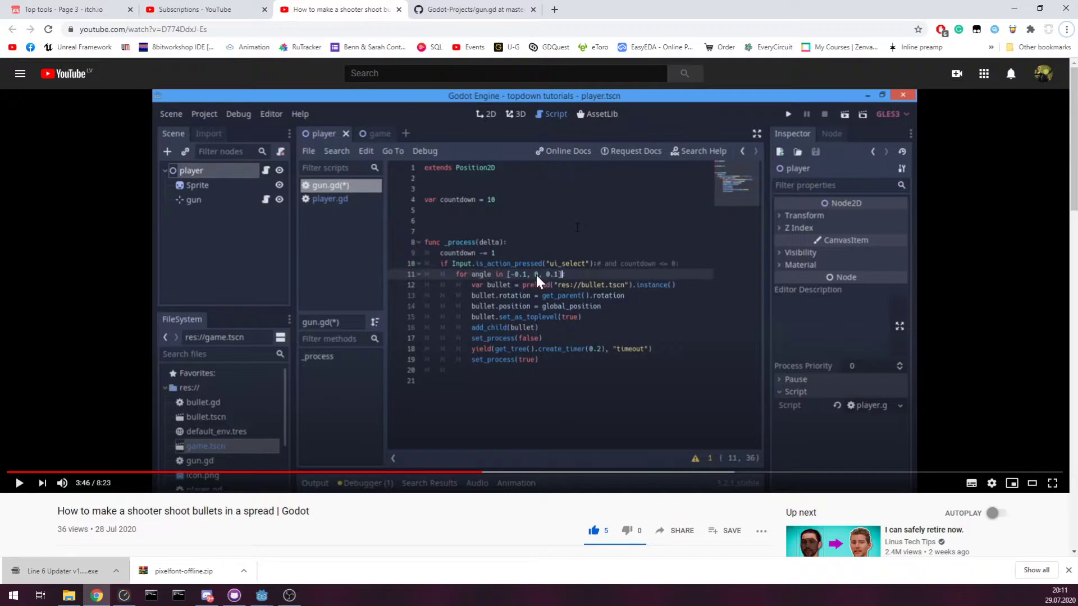
mouse_move(548, 292)
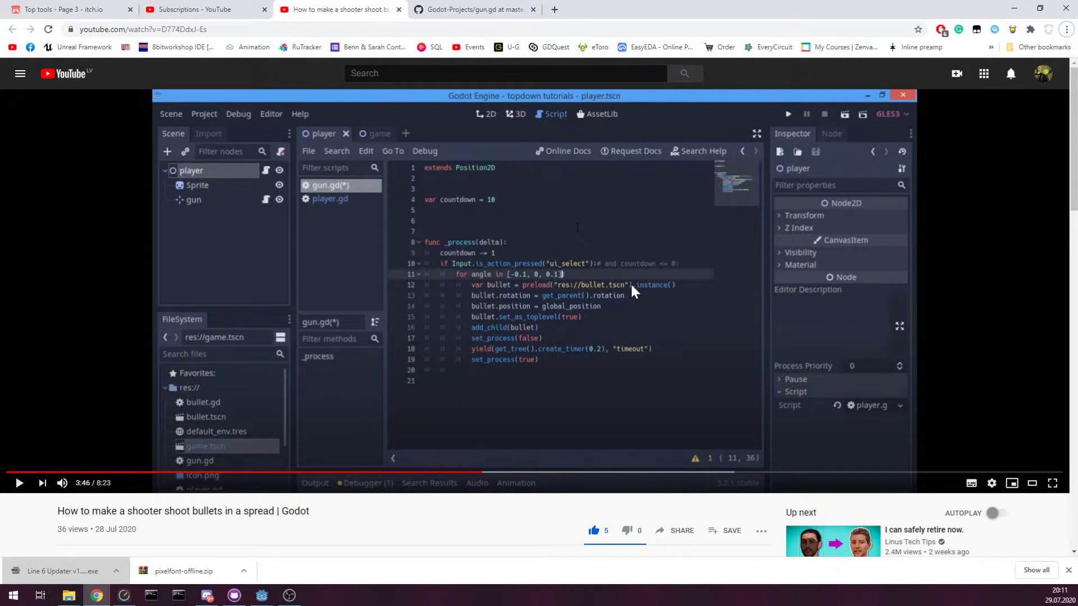
mouse_move(600, 298)
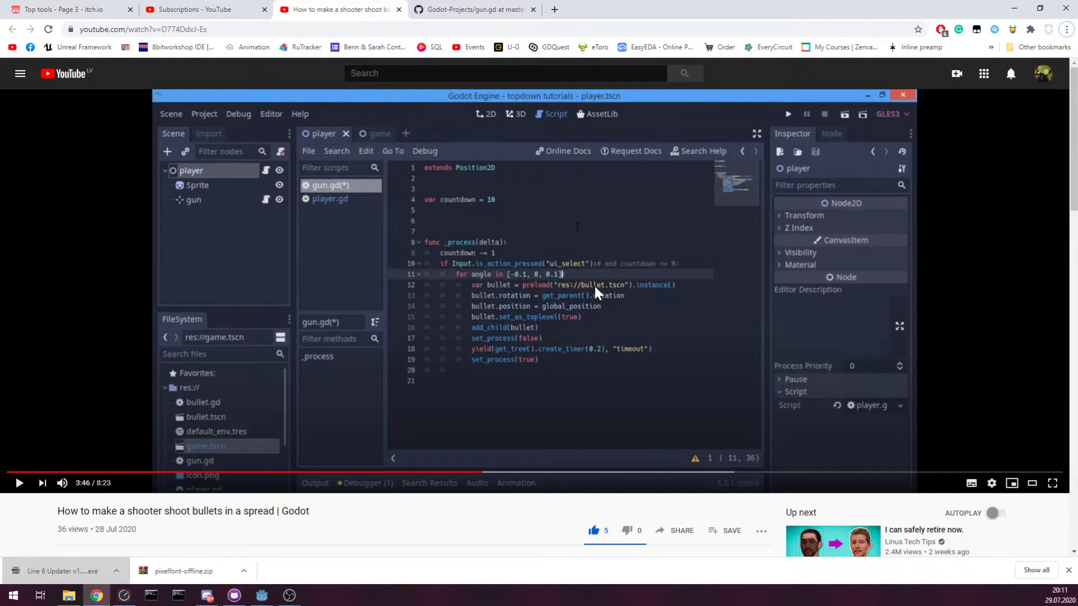
mouse_move(663, 283)
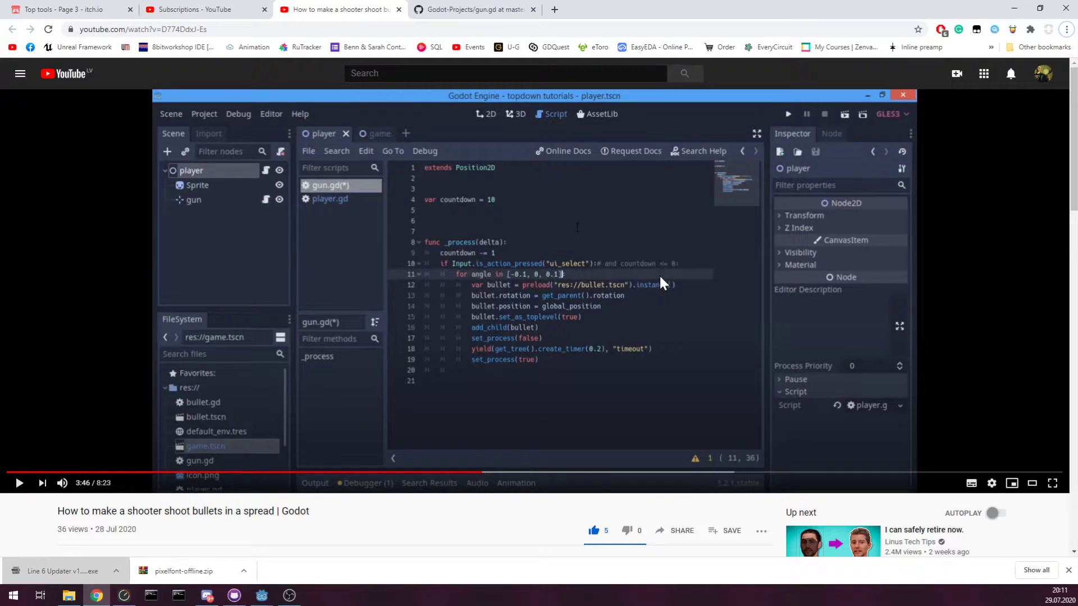
mouse_move(631, 291)
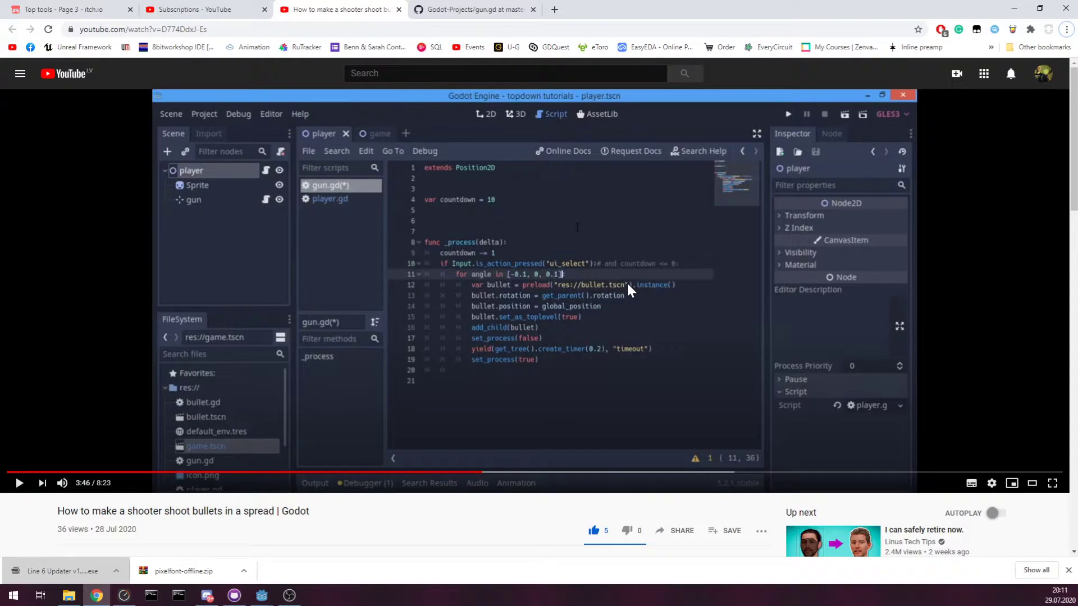
mouse_move(597, 281)
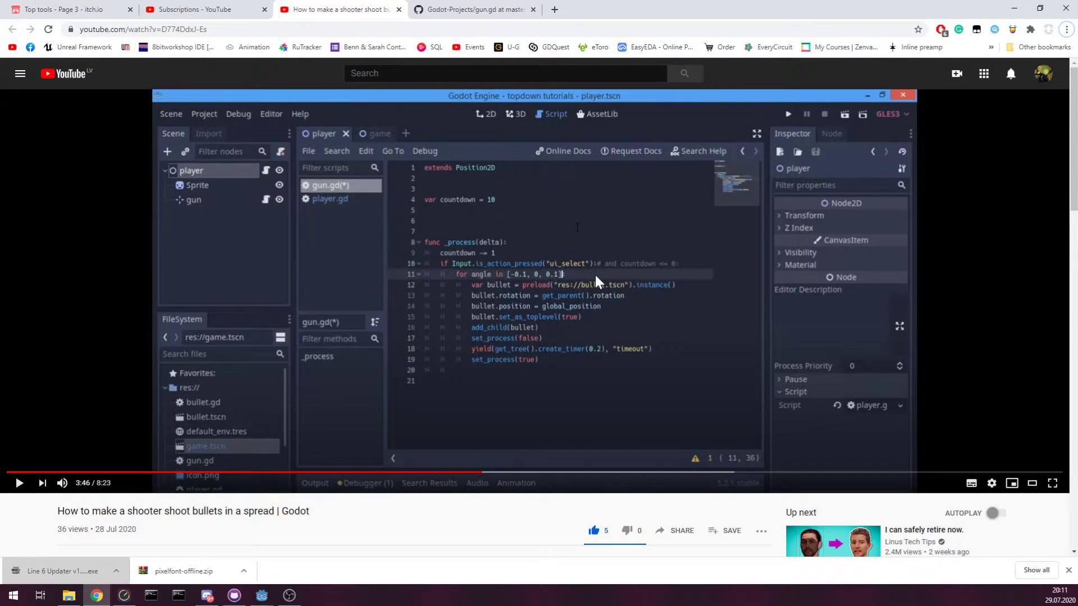
mouse_move(468, 224)
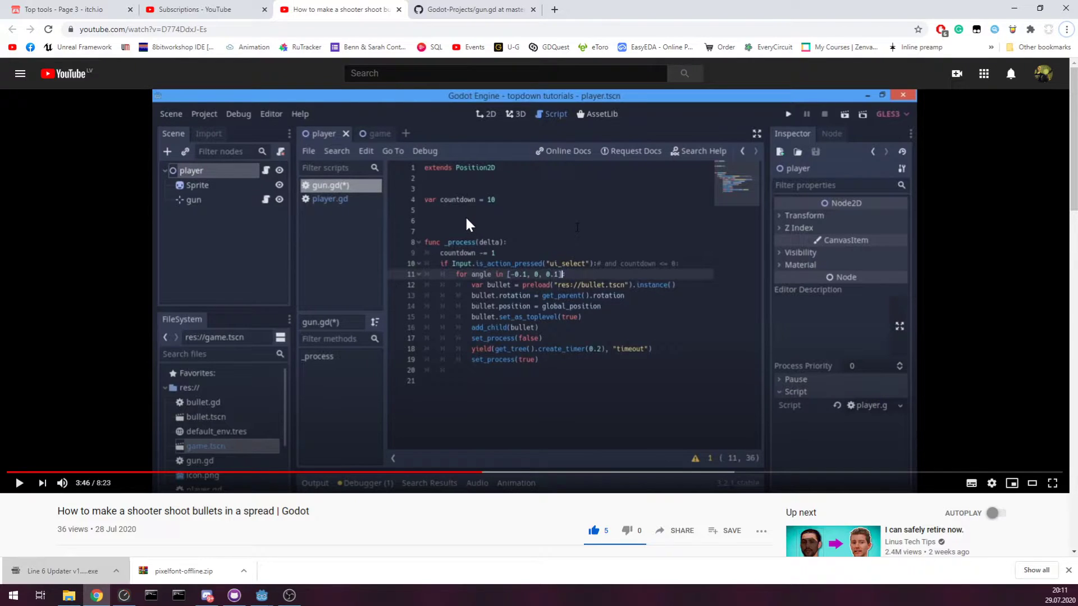
mouse_move(478, 224)
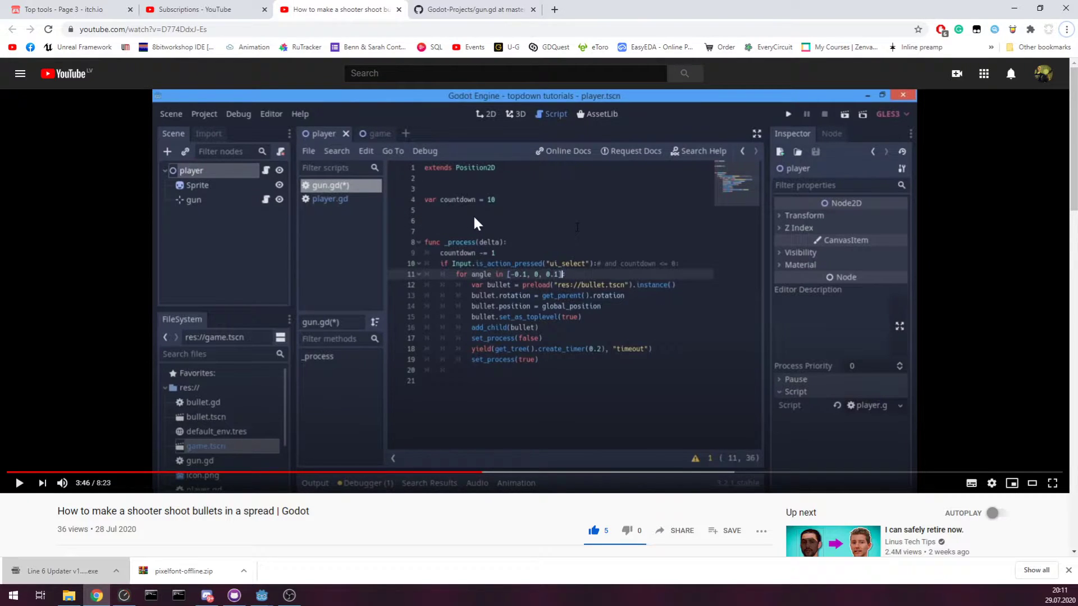
mouse_move(422, 218)
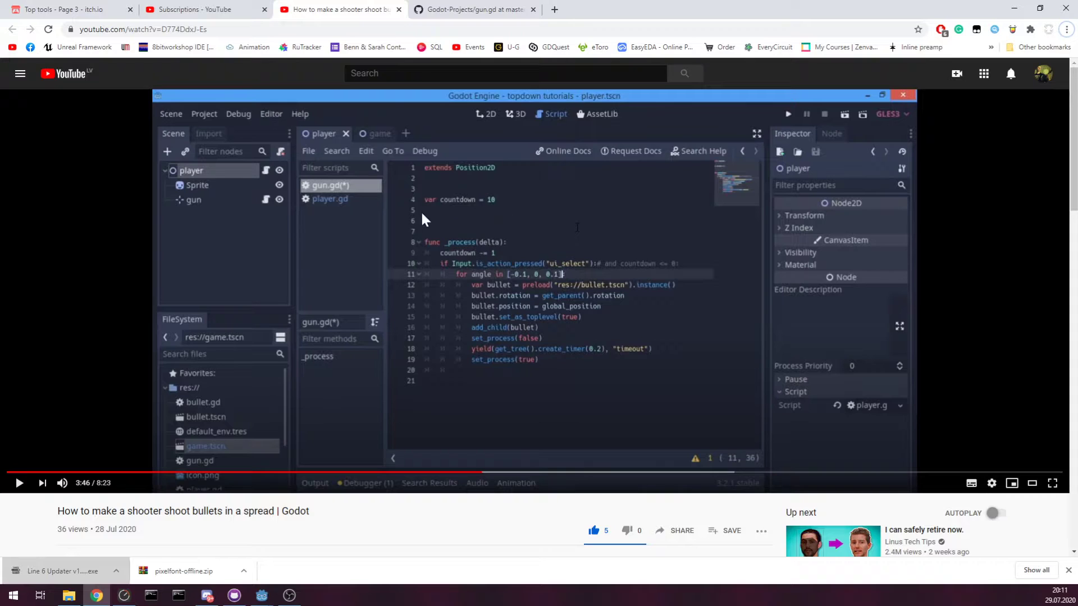
mouse_move(460, 220)
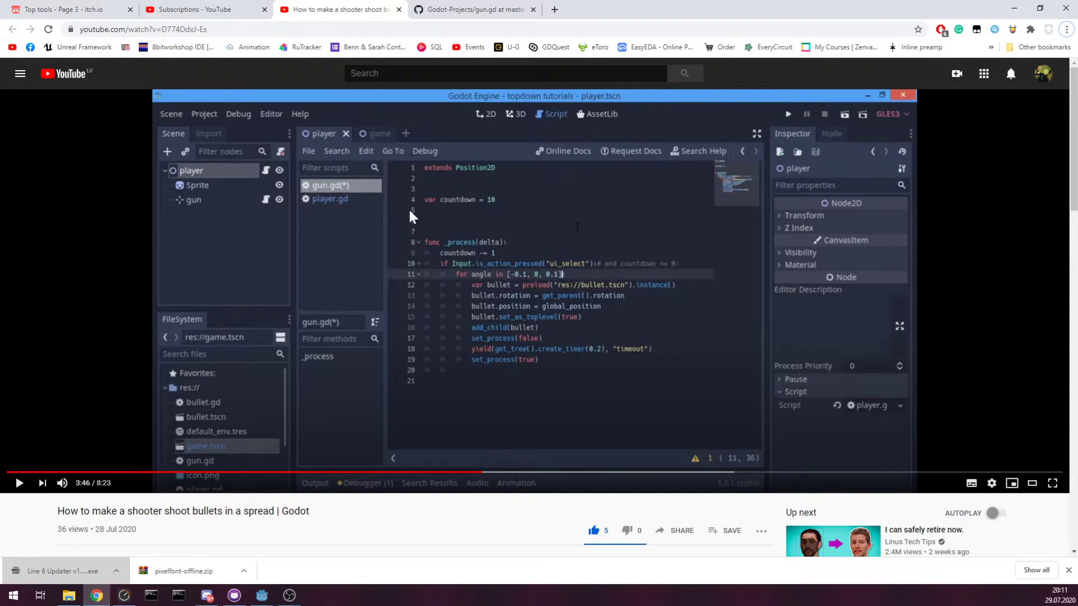
mouse_move(487, 227)
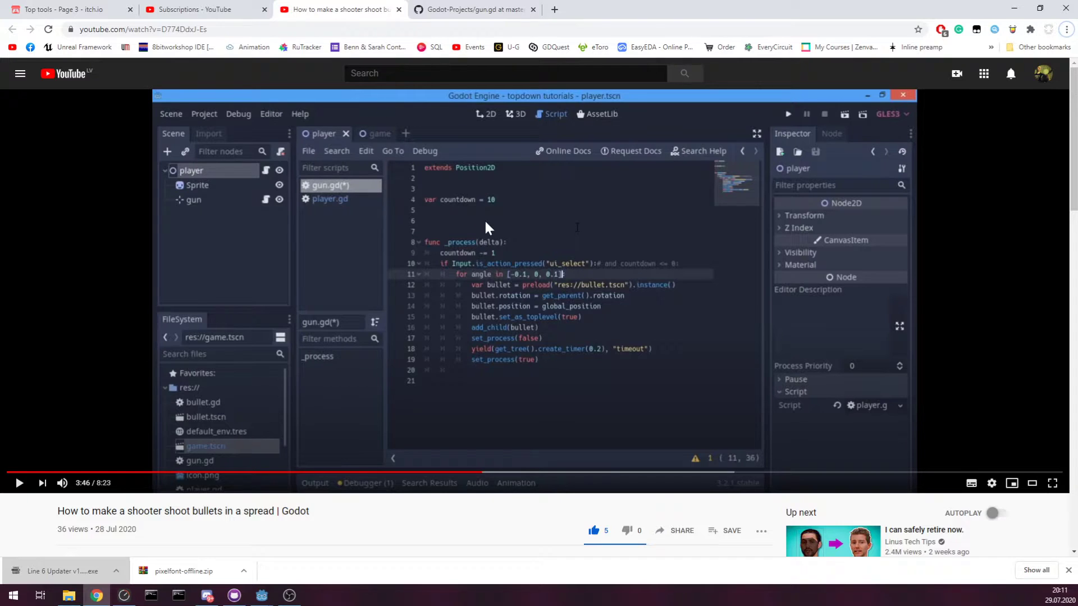
mouse_move(477, 227)
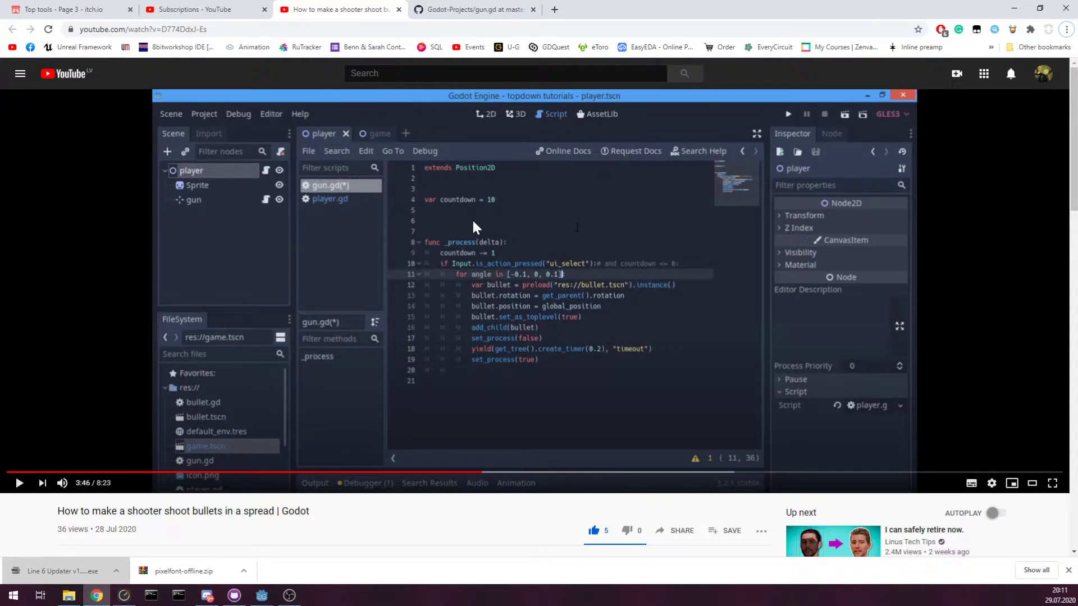
mouse_move(667, 289)
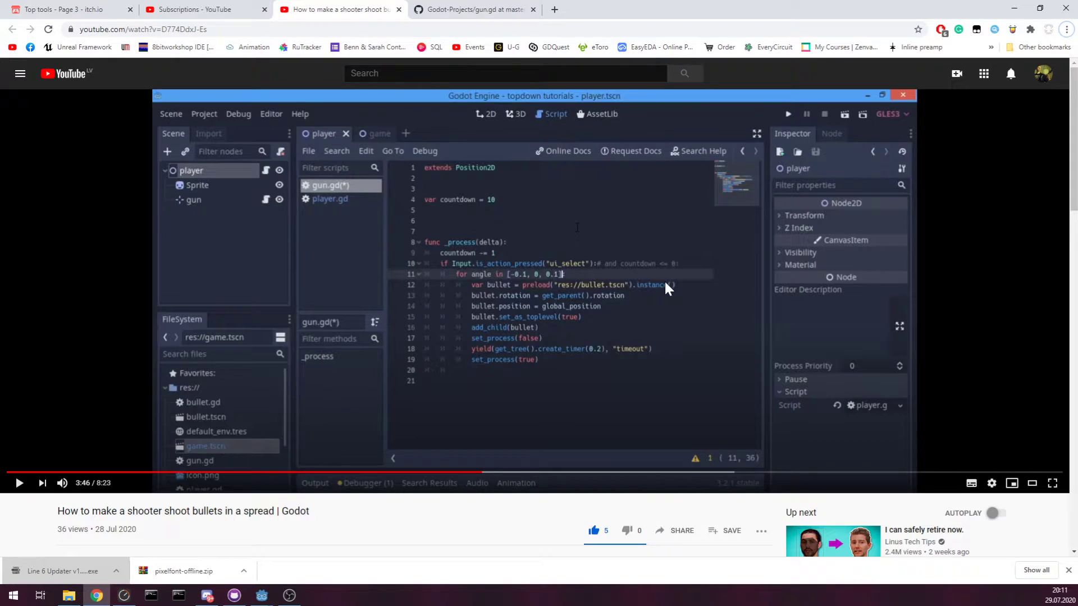
mouse_move(640, 297)
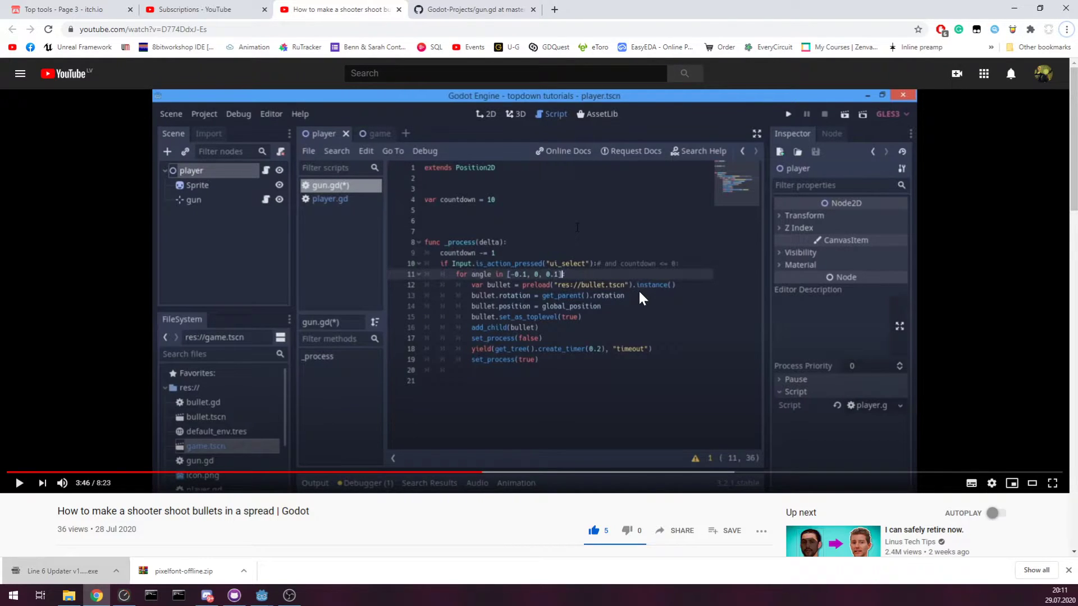
mouse_move(550, 327)
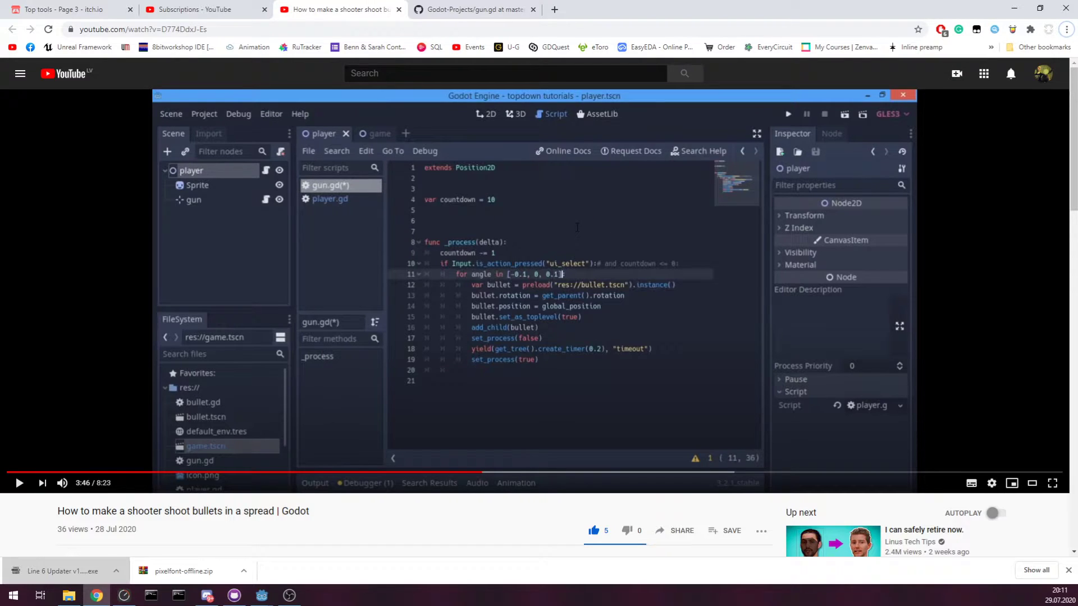
mouse_move(691, 425)
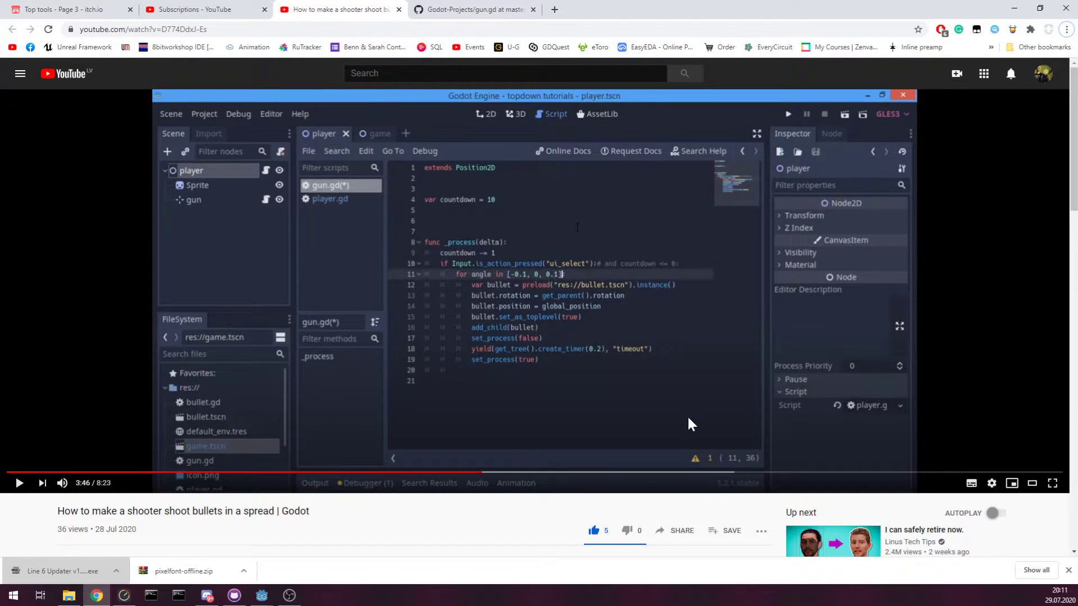
mouse_move(261, 595)
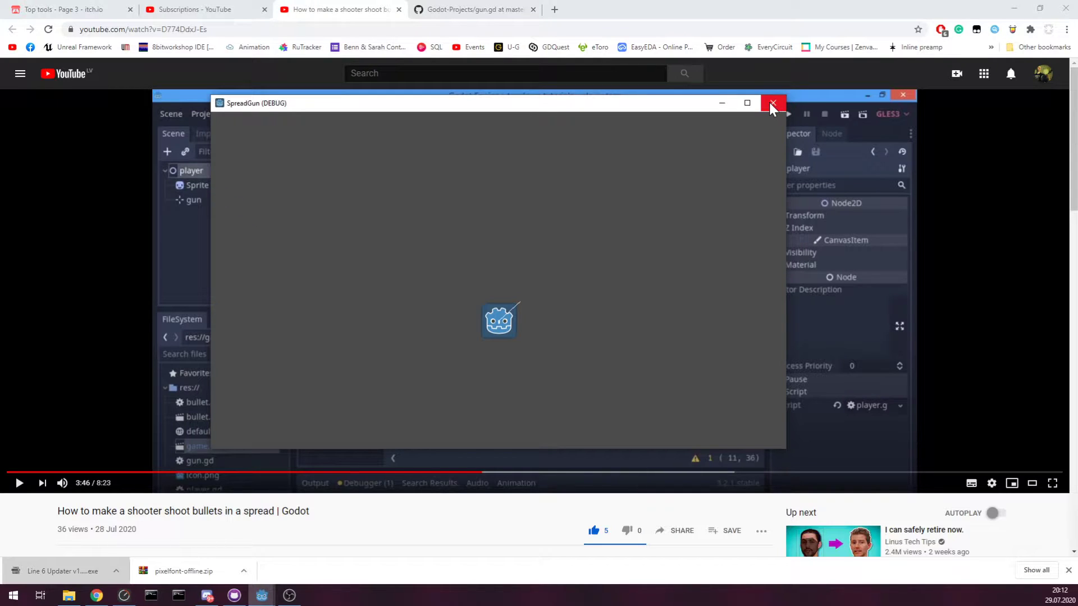
mouse_move(772, 103)
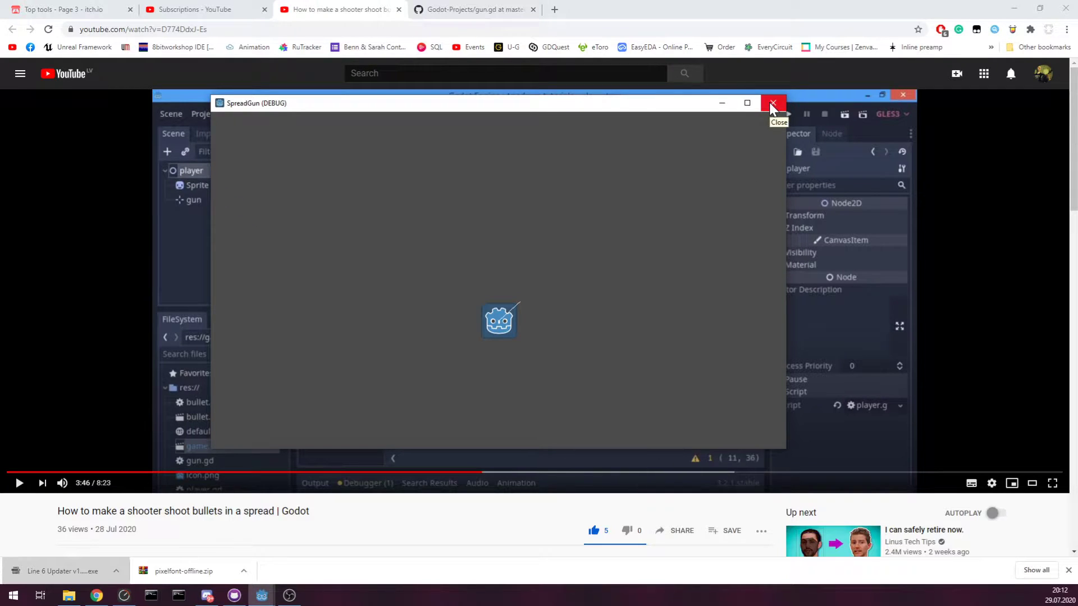
Step: Close the running SpreadGun (DEBUG) game window
left_click(772, 103)
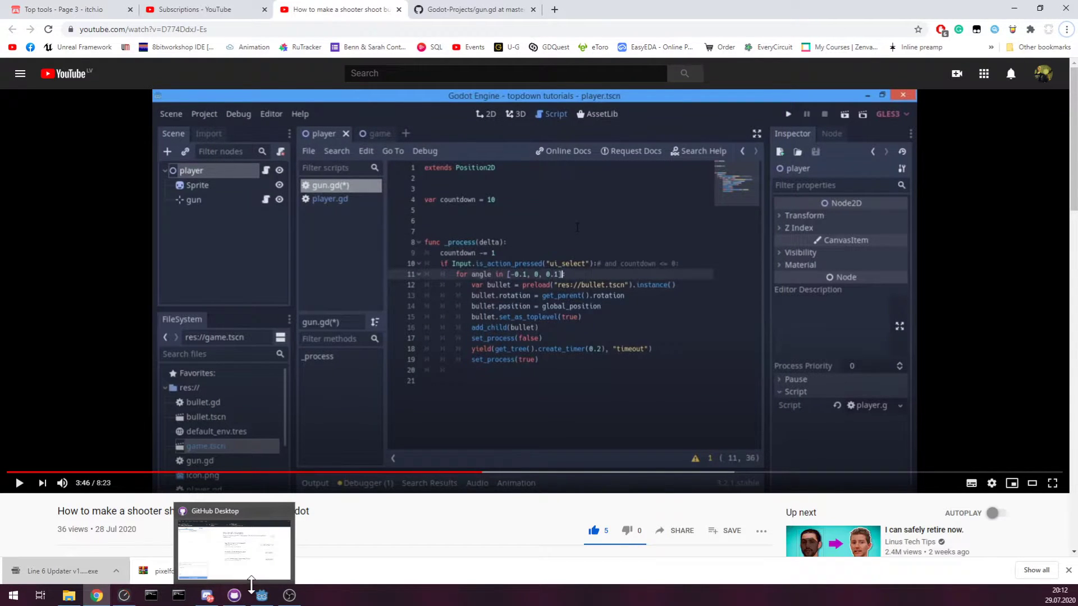
Step: Restore the Godot editor from the taskbar and select the Player node in Level
left_click(260, 595)
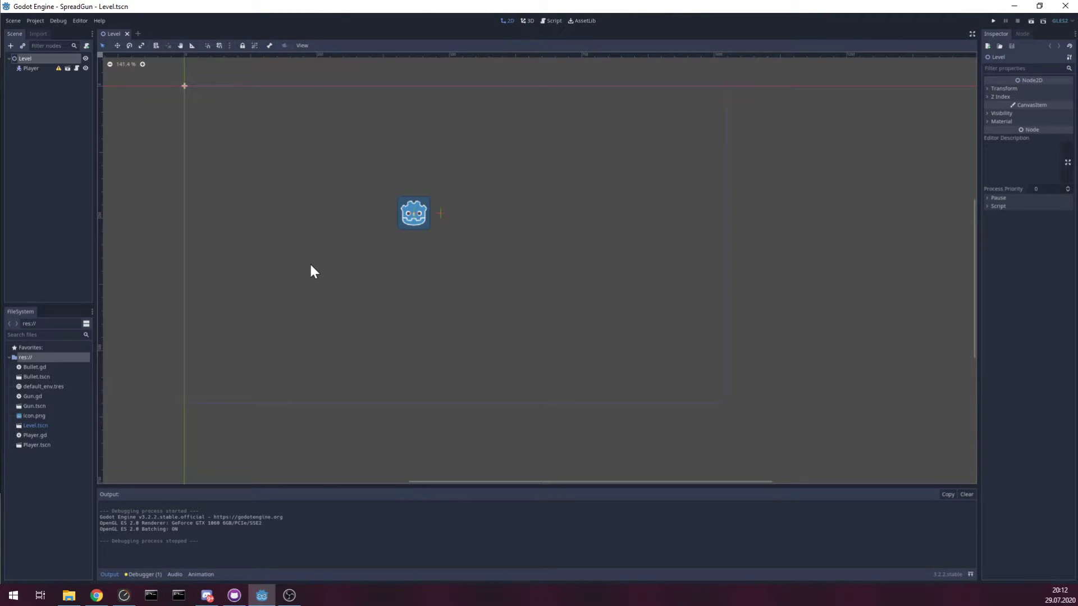
mouse_move(276, 246)
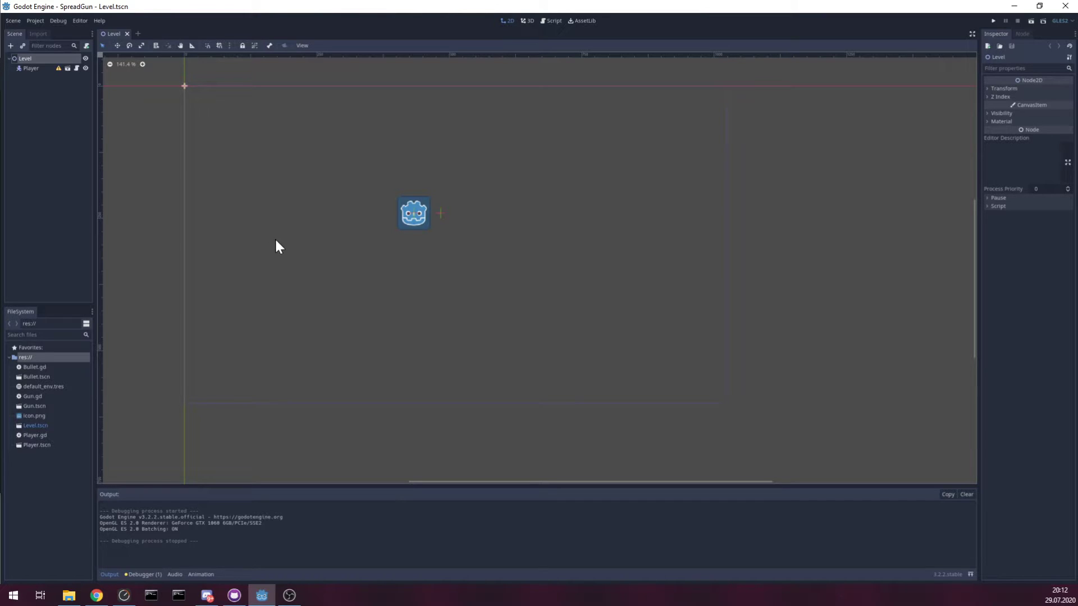
mouse_move(138, 133)
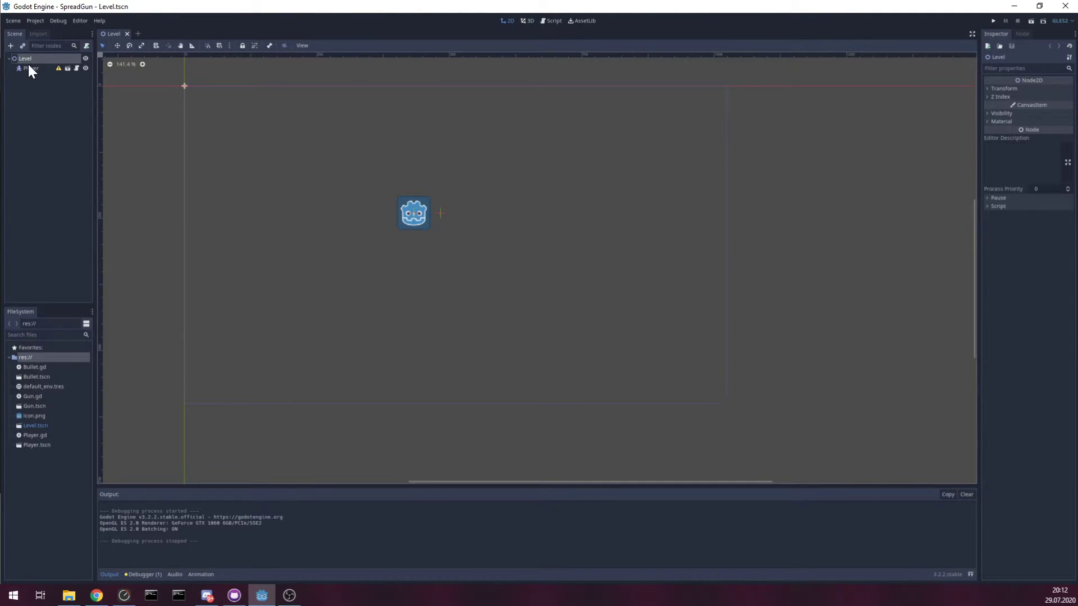
left_click(31, 68)
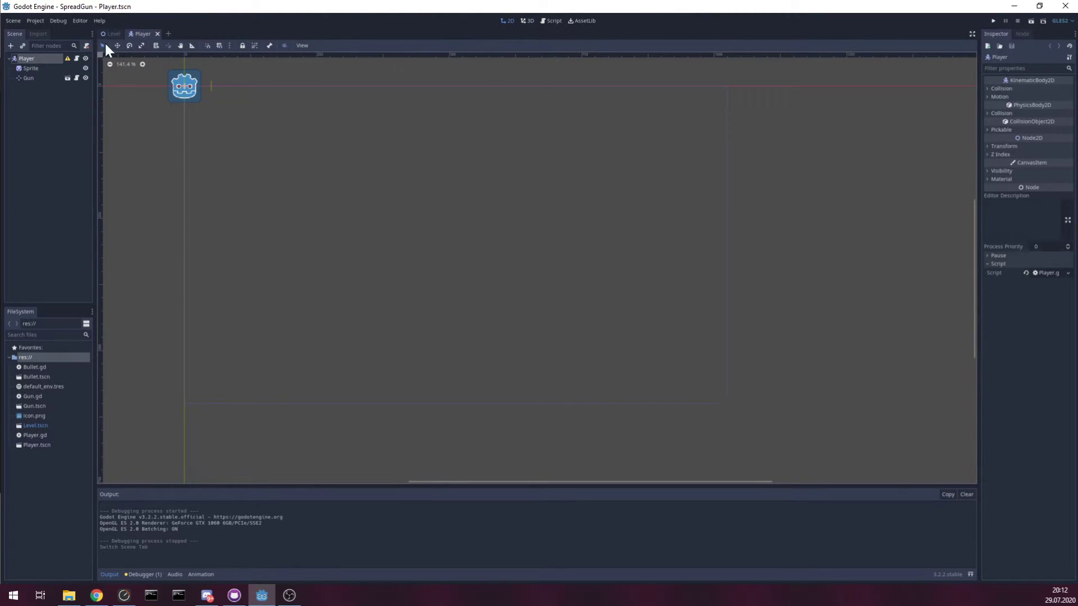
Step: Open Player.gd to view the KinematicBody2D speed and direction code
left_click(553, 20)
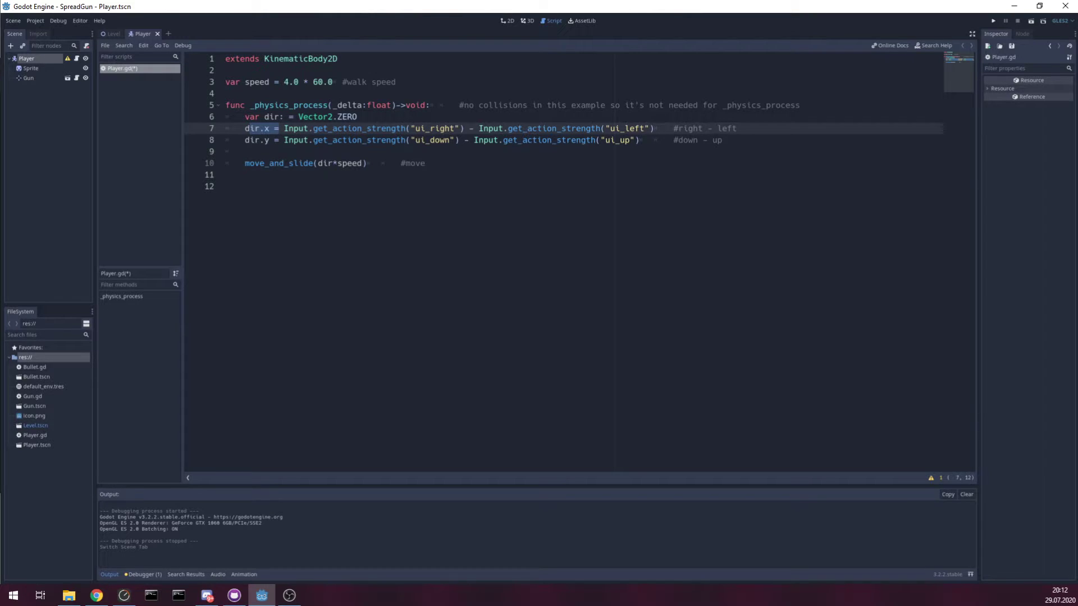
double_click(279, 163)
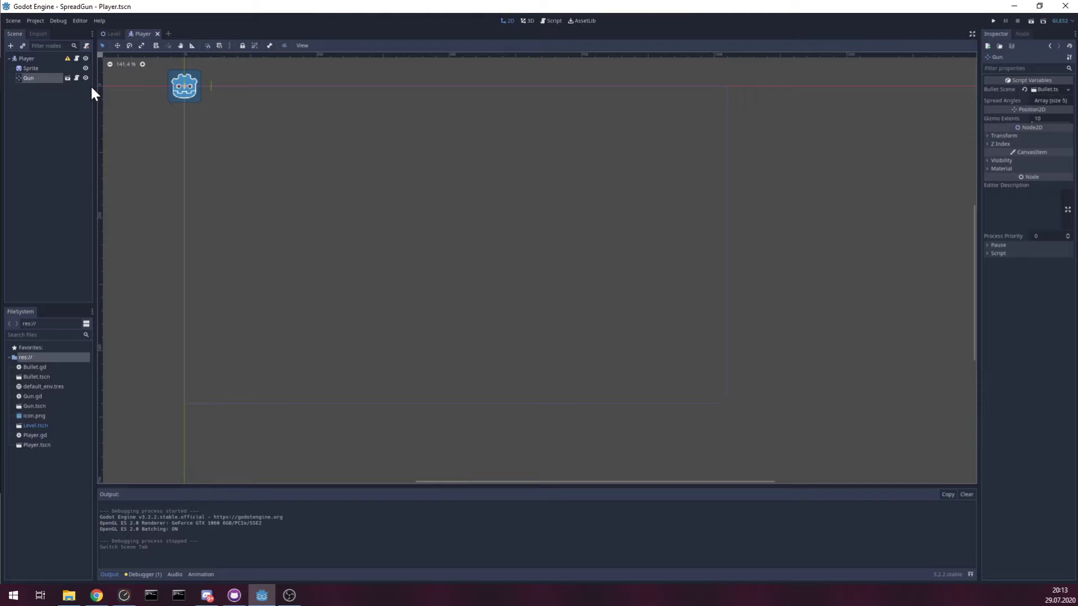
mouse_move(61, 146)
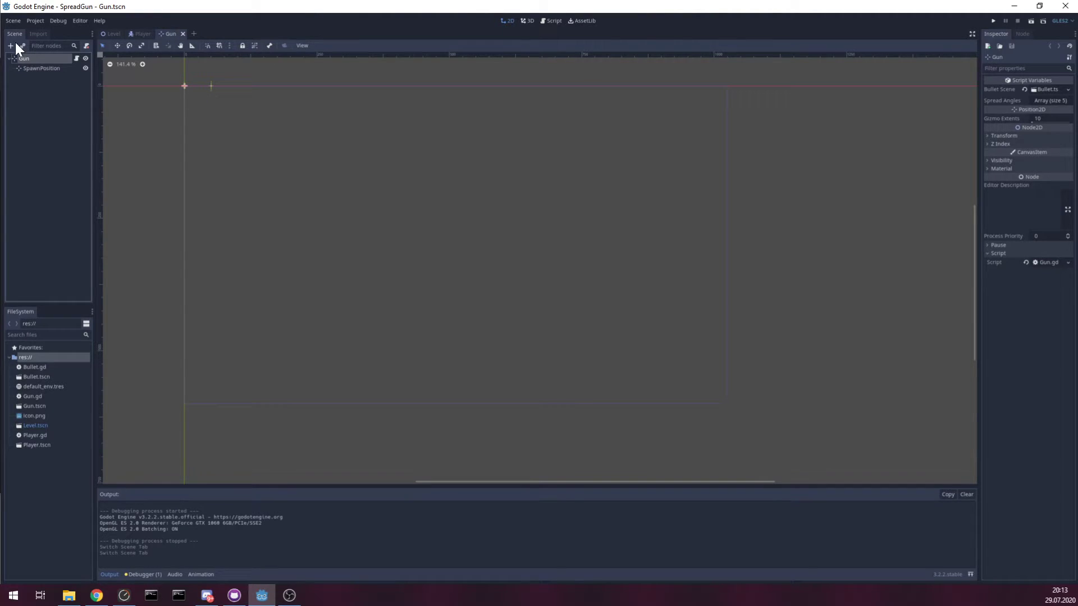
mouse_move(40, 71)
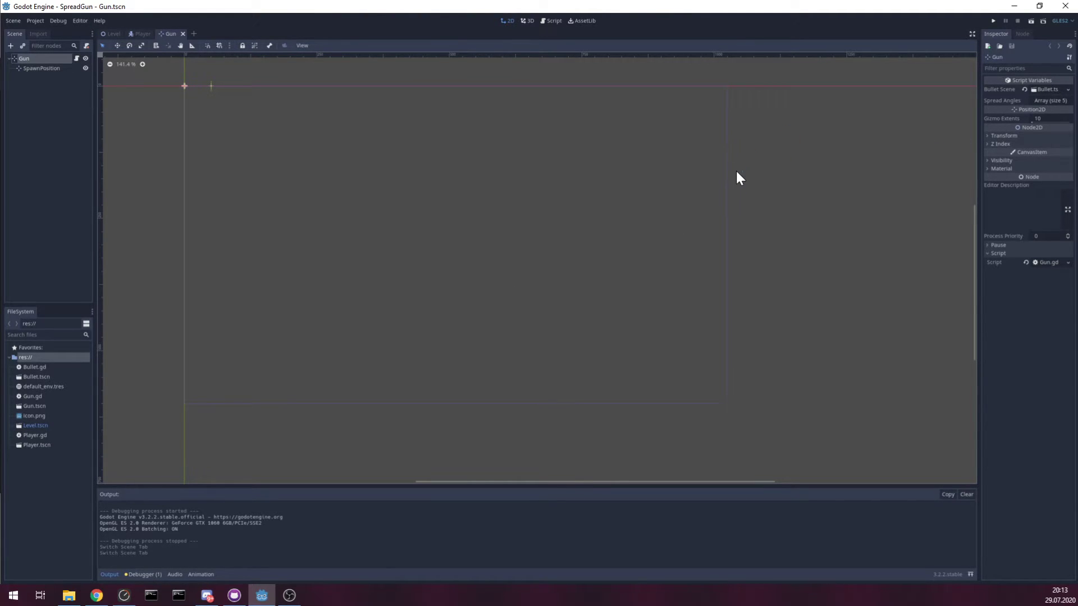
mouse_move(763, 175)
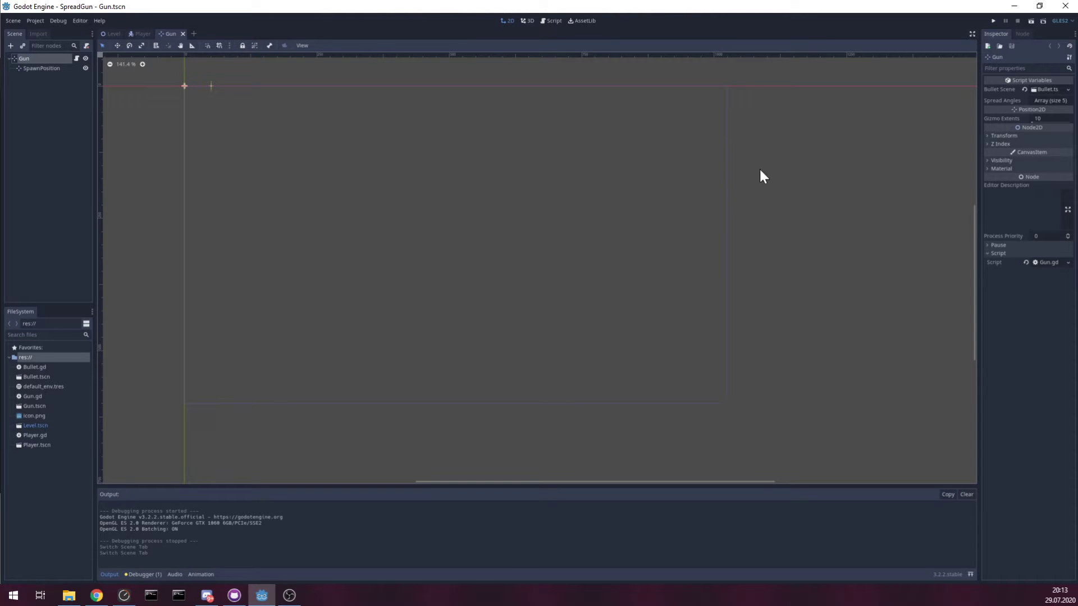
mouse_move(600, 233)
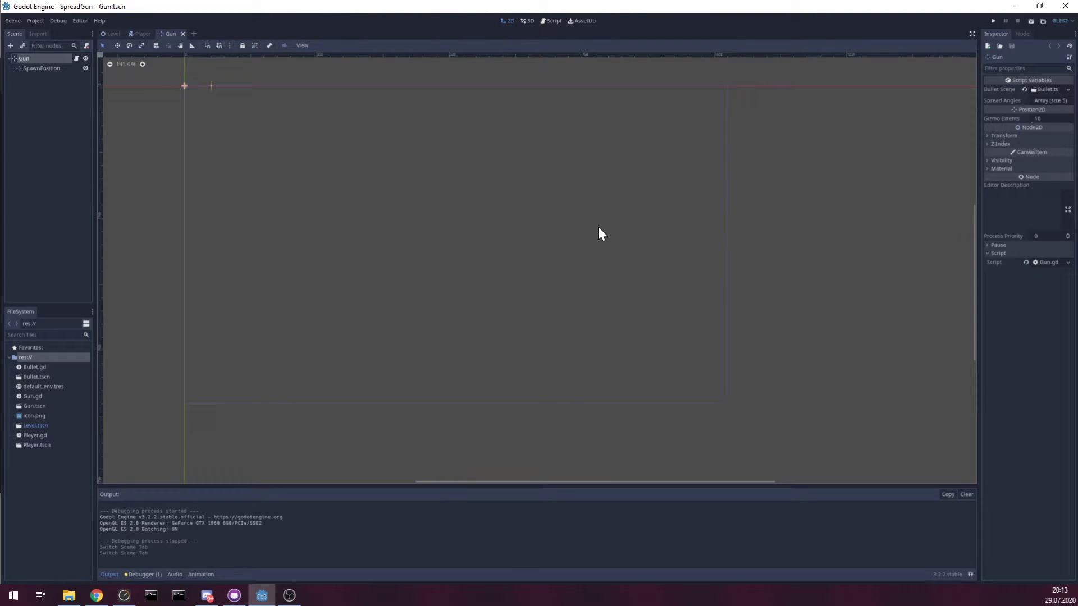
mouse_move(874, 131)
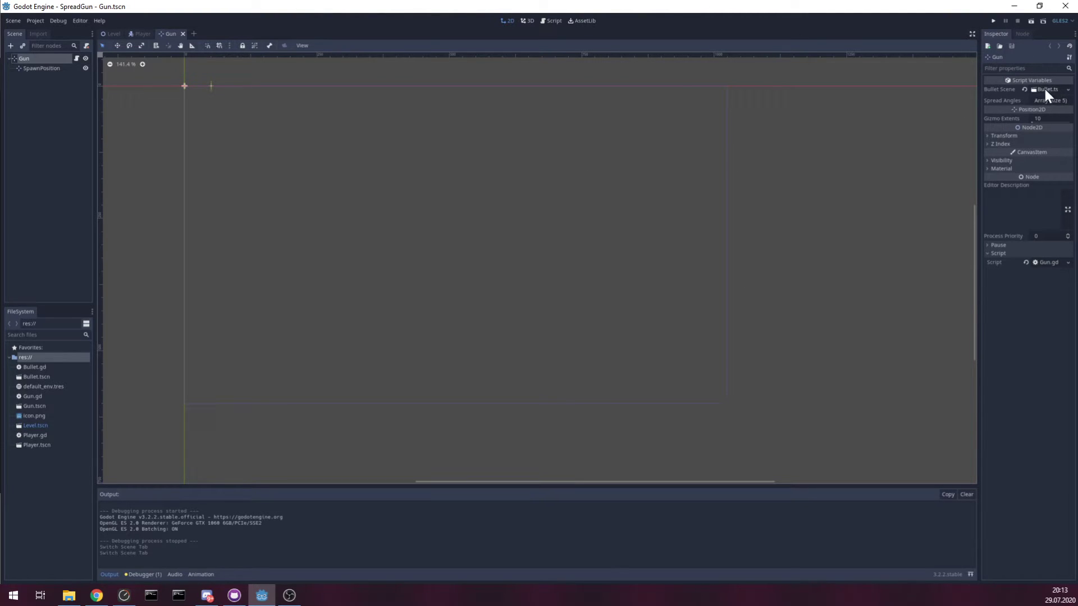
Step: Open Gun.tscn and expand its Spread Angles array (-45 to 45)
left_click(553, 20)
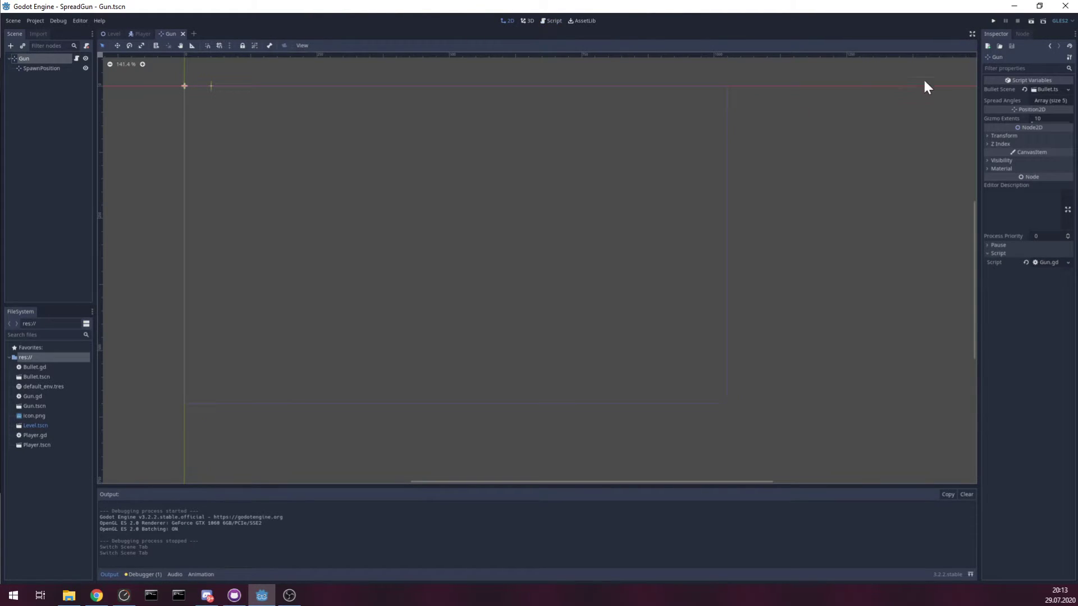
left_click(1048, 101)
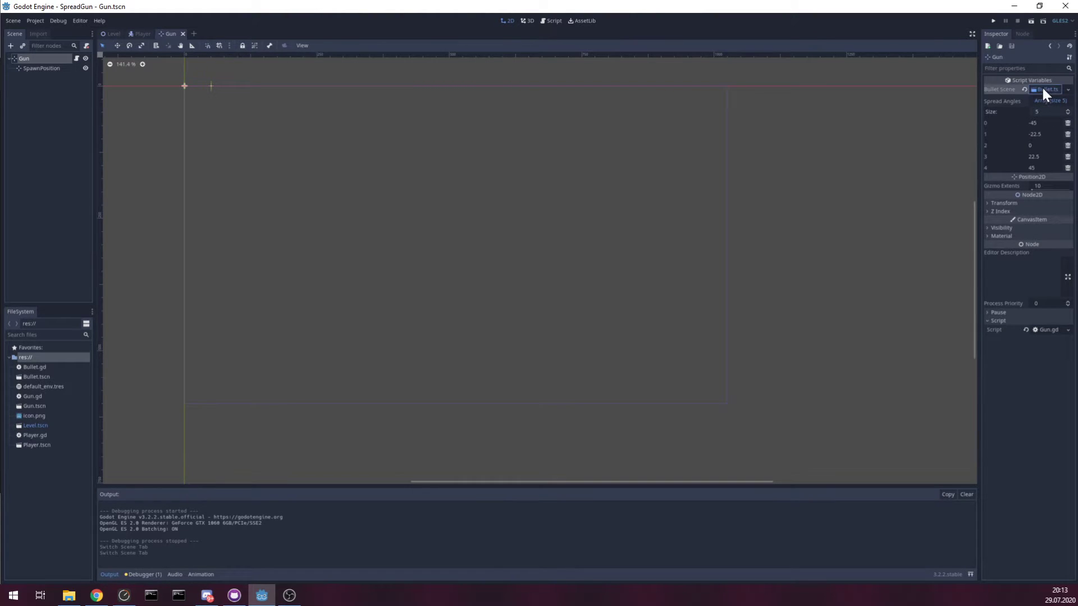
Step: Expand the Bullet Scene resource, glance at Player, then return to the Gun tab
left_click(552, 20)
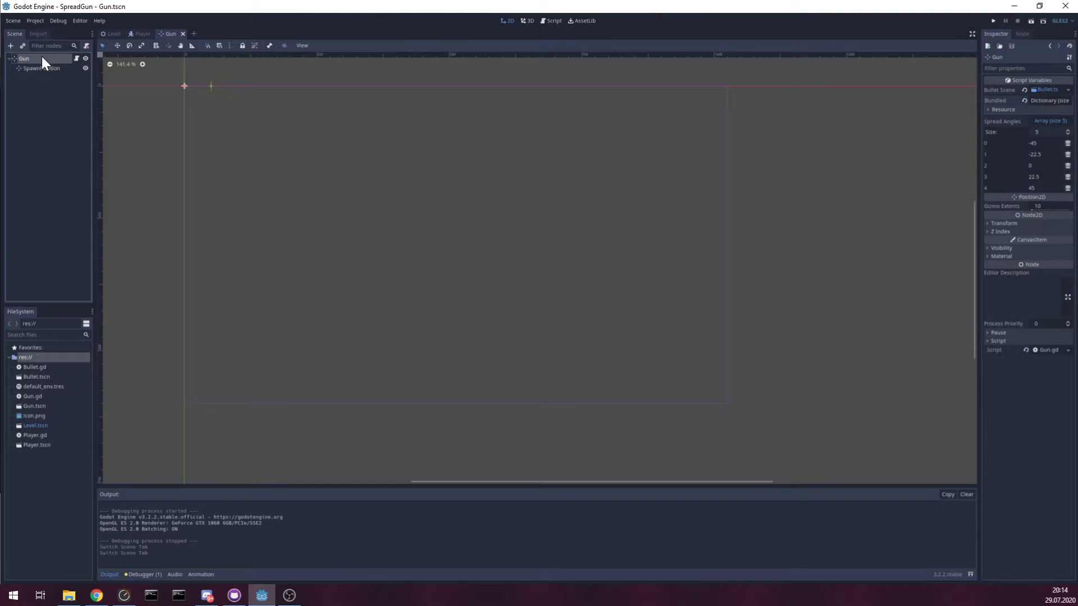
mouse_move(156, 39)
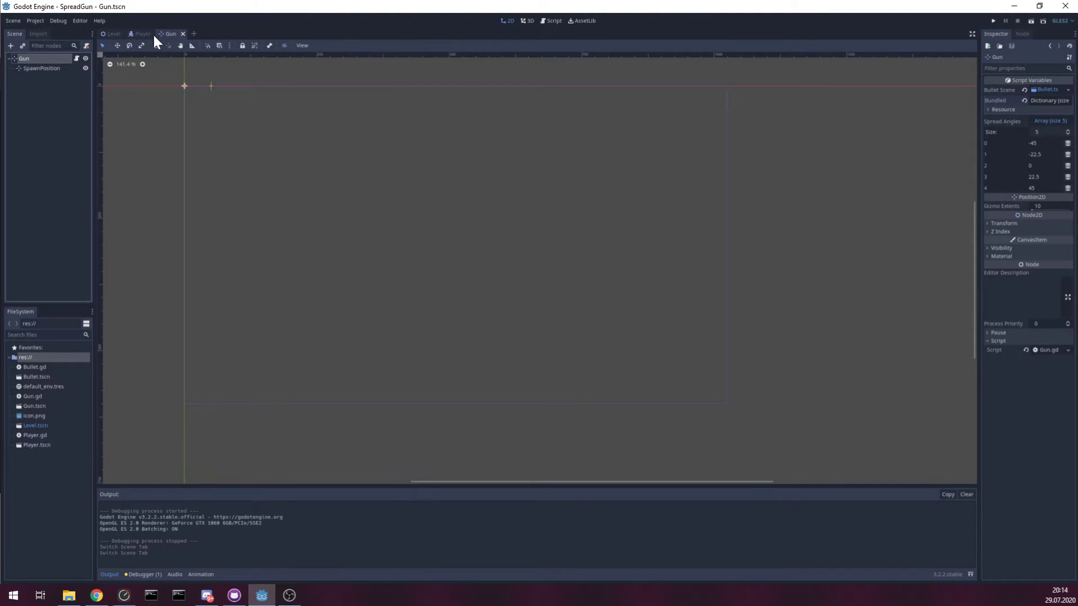
left_click(141, 33)
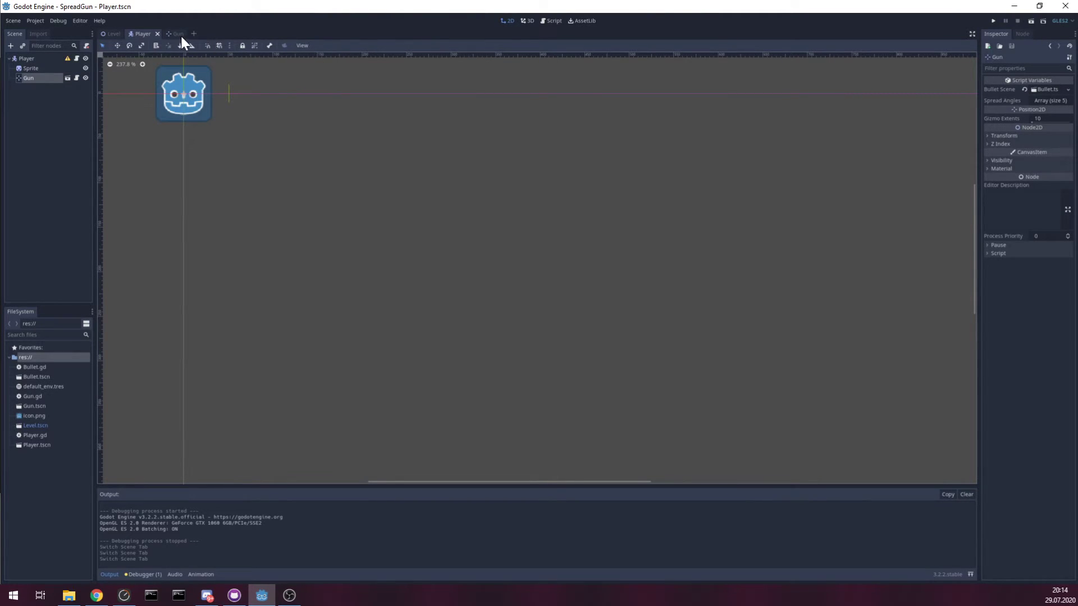
left_click(171, 33)
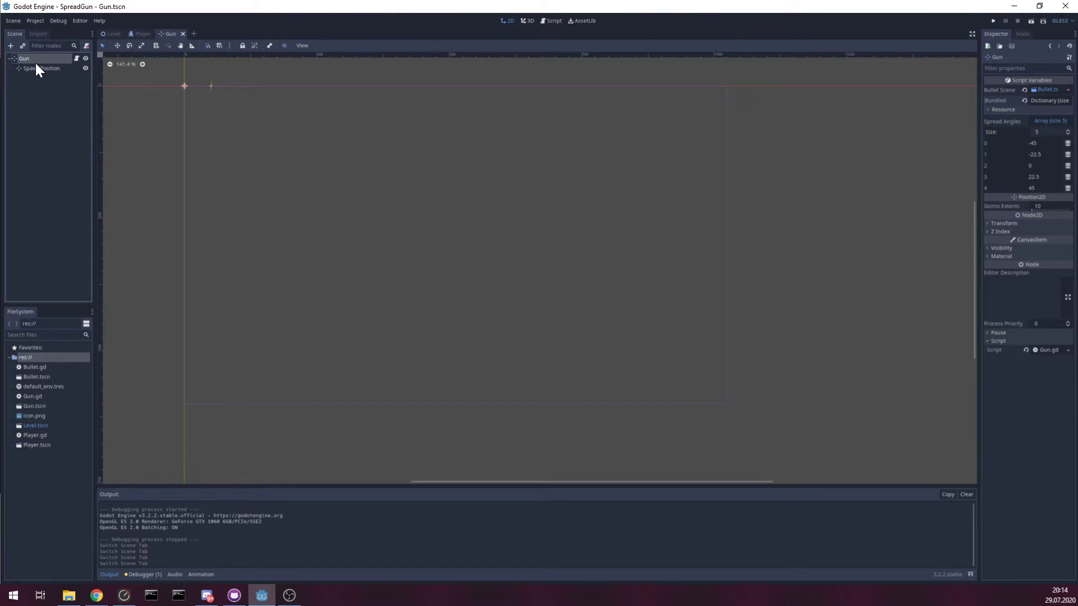
Step: Check SpawnPosition in the viewport, then open Gun.gd from the Gun node
left_click(42, 68)
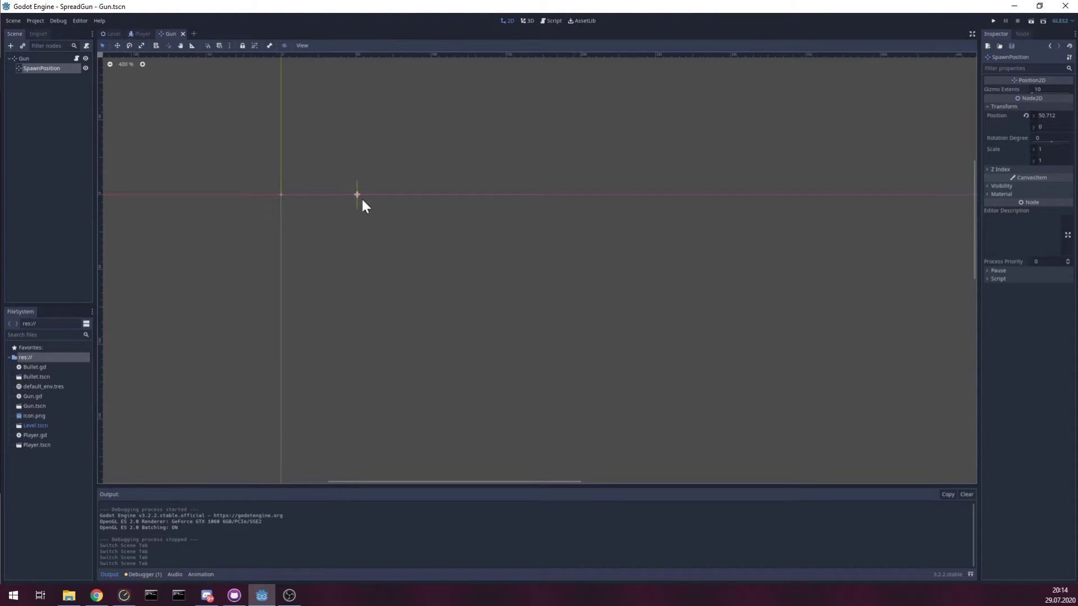
scroll("down", 3)
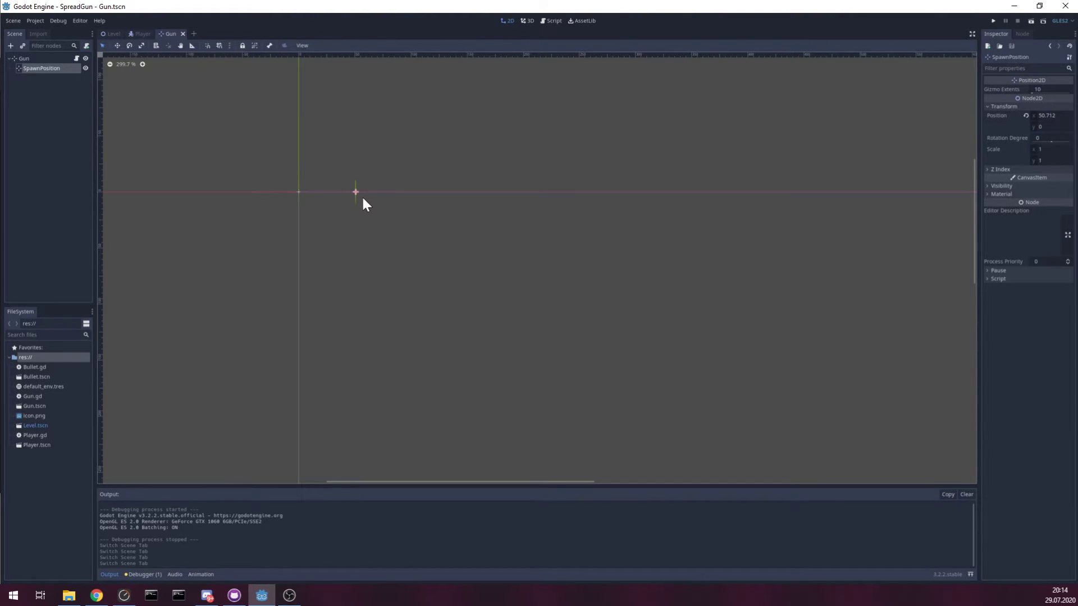
mouse_move(357, 192)
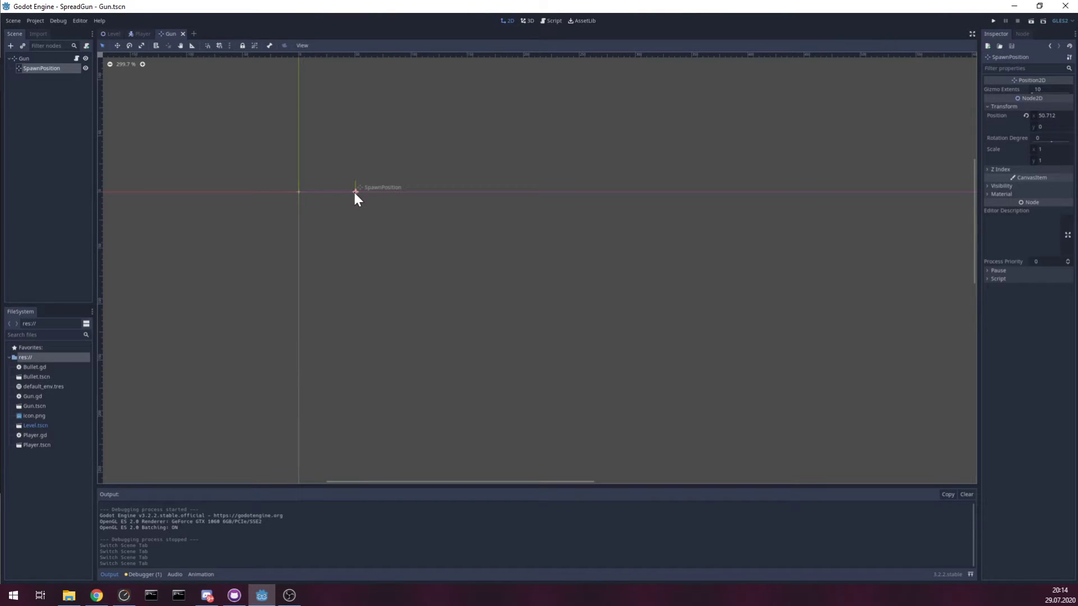
left_click(553, 21)
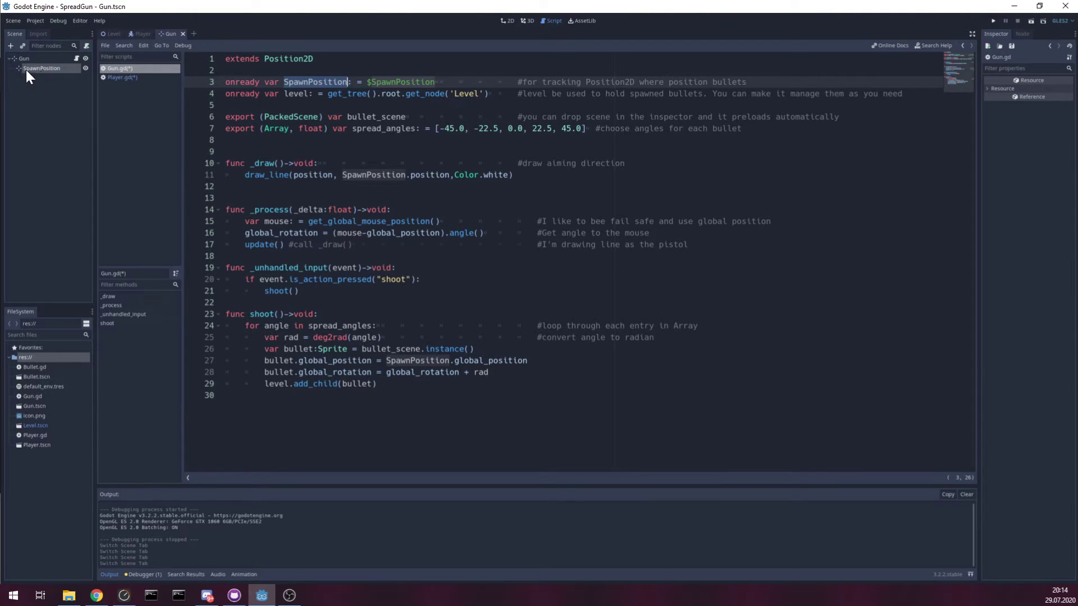
left_click(296, 93)
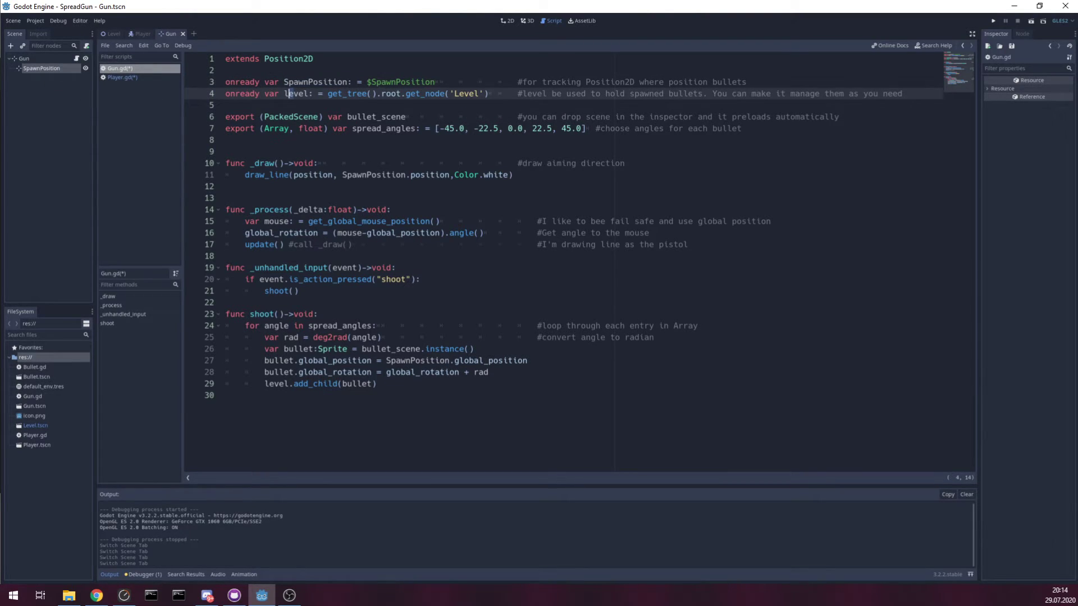
double_click(296, 93)
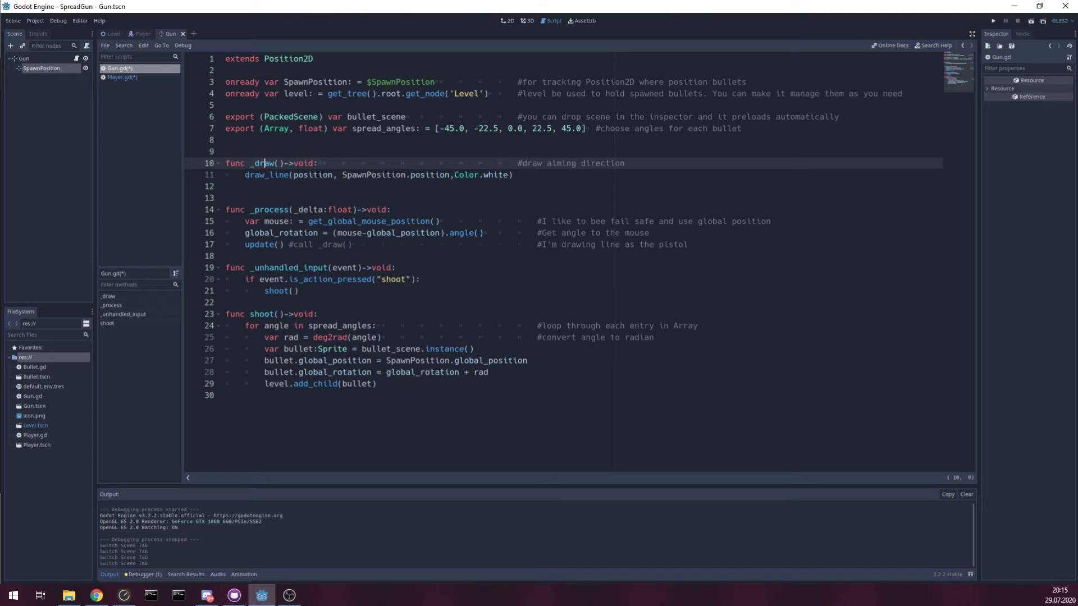
left_click_drag(265, 163, 512, 174)
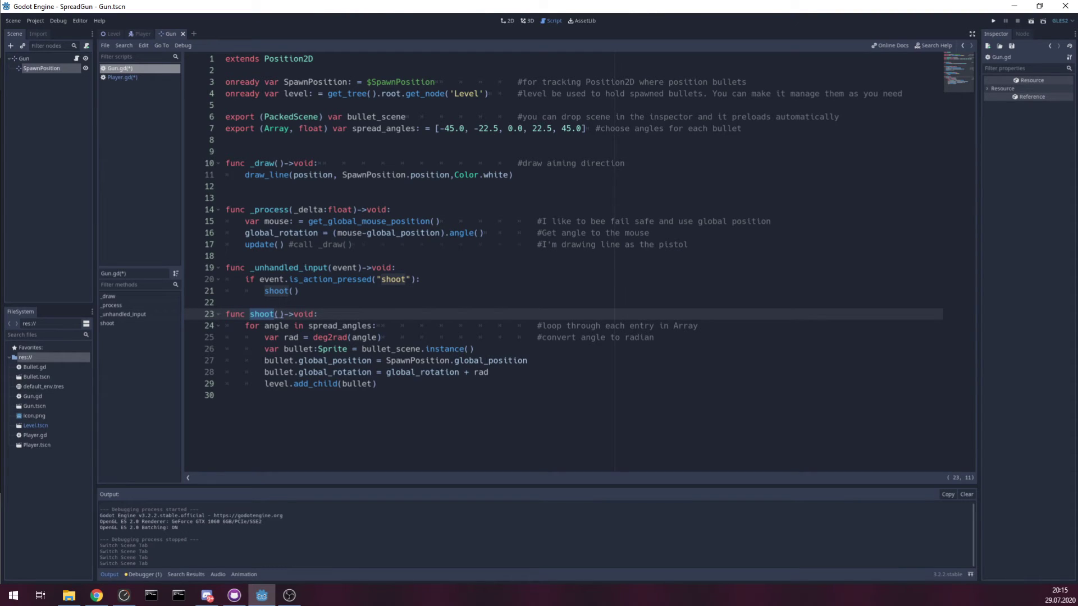
double_click(394, 279)
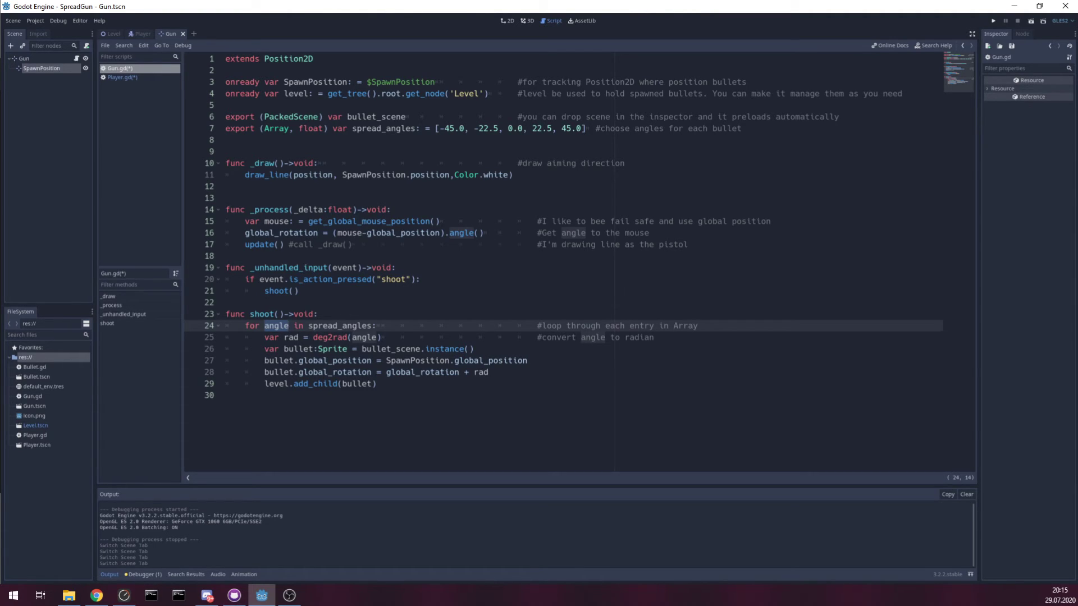
left_click(285, 337)
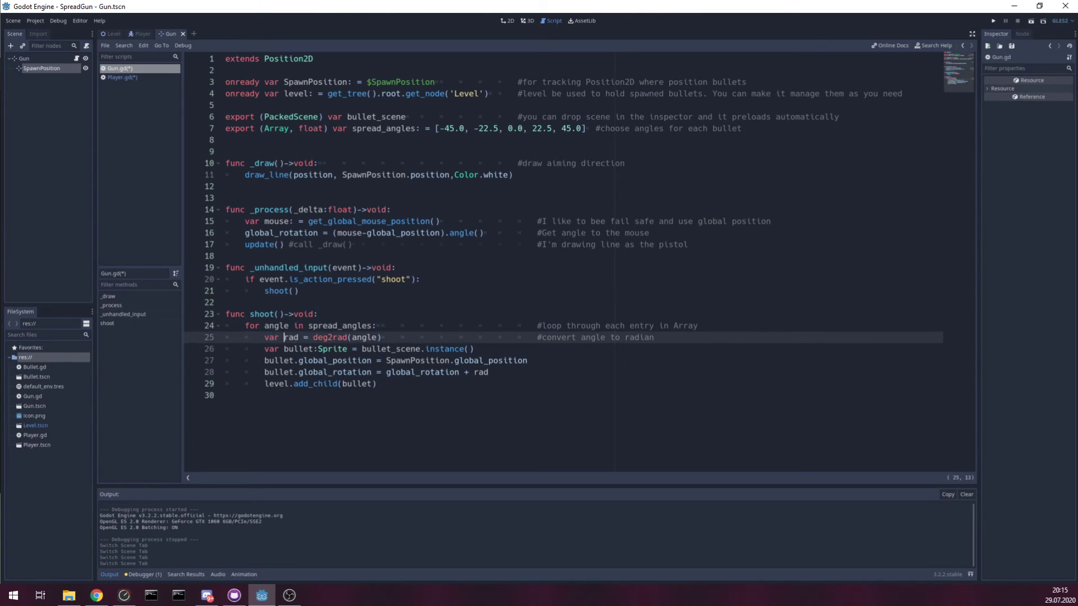
double_click(297, 349)
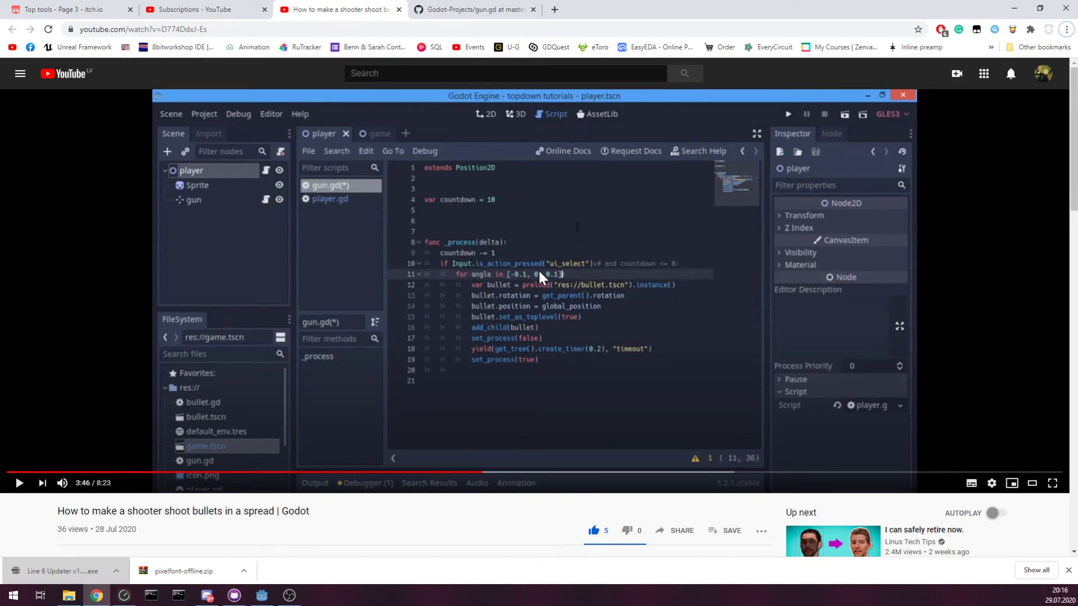
mouse_move(570, 291)
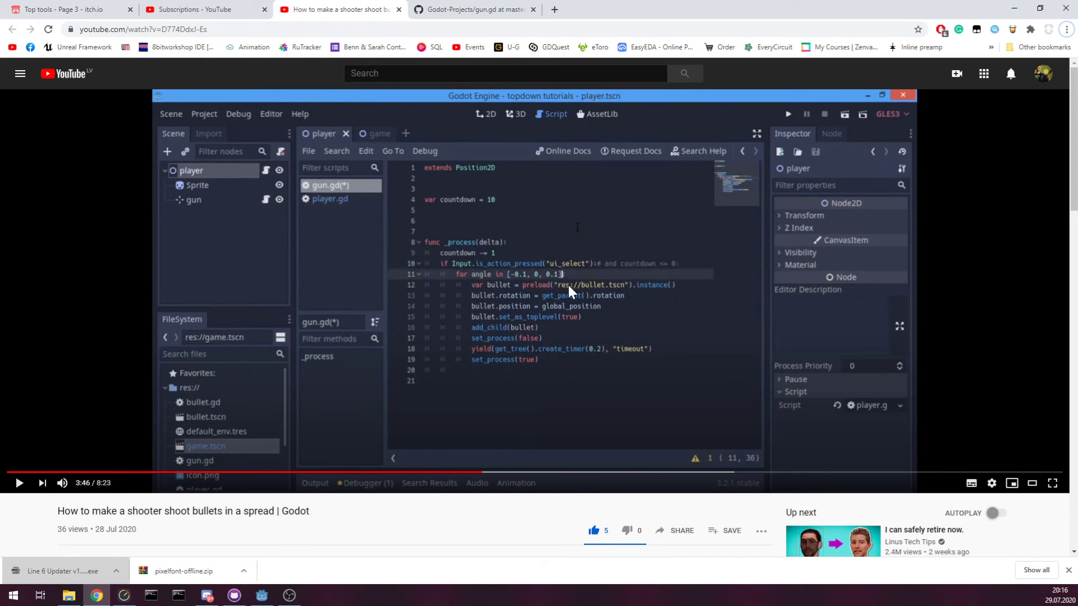
mouse_move(320, 564)
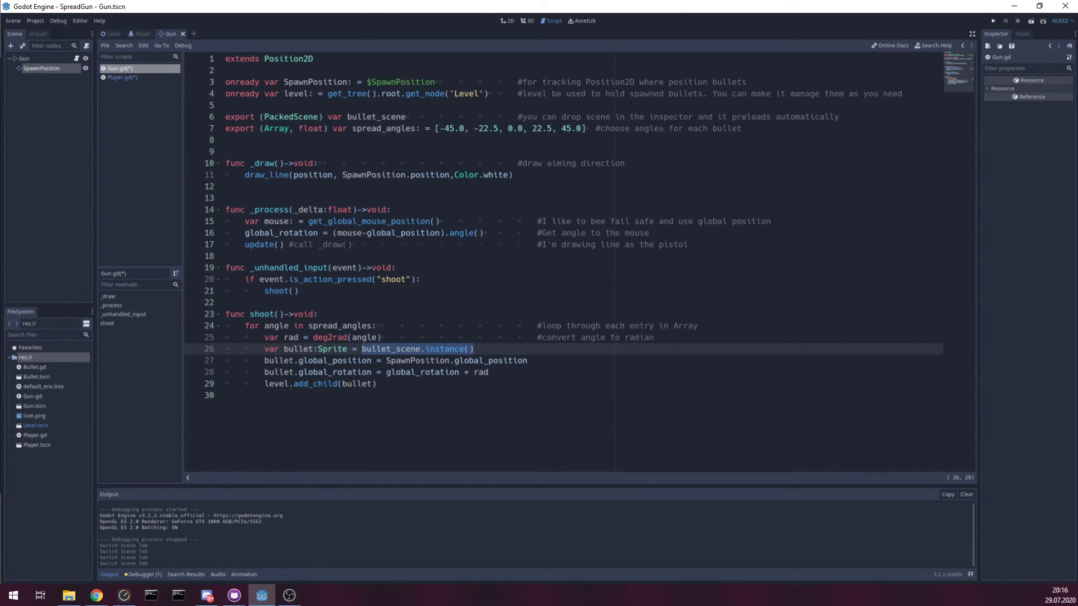
left_click(428, 349)
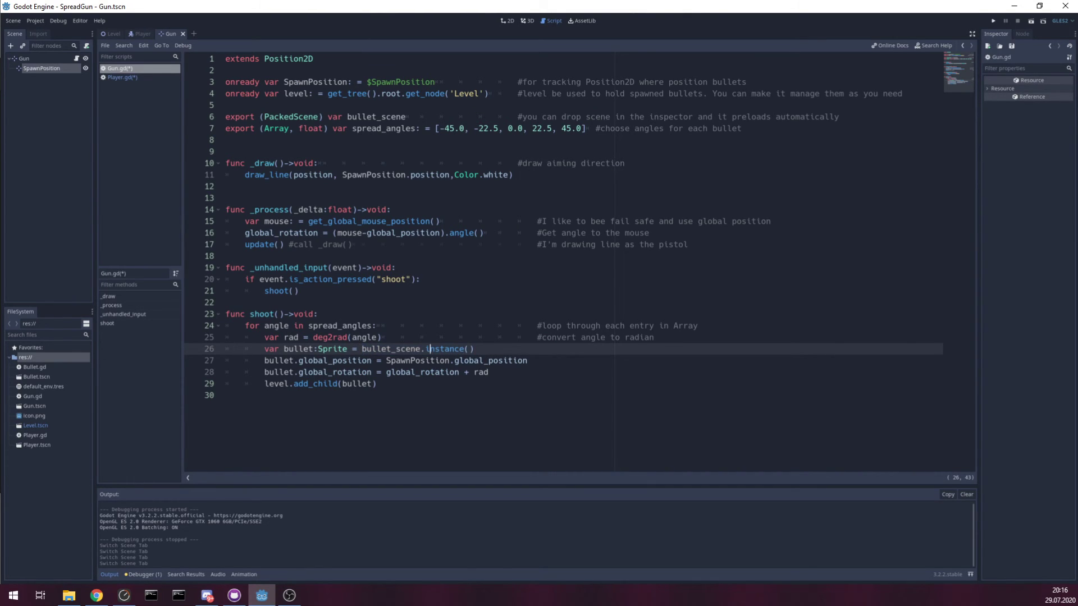
double_click(392, 349)
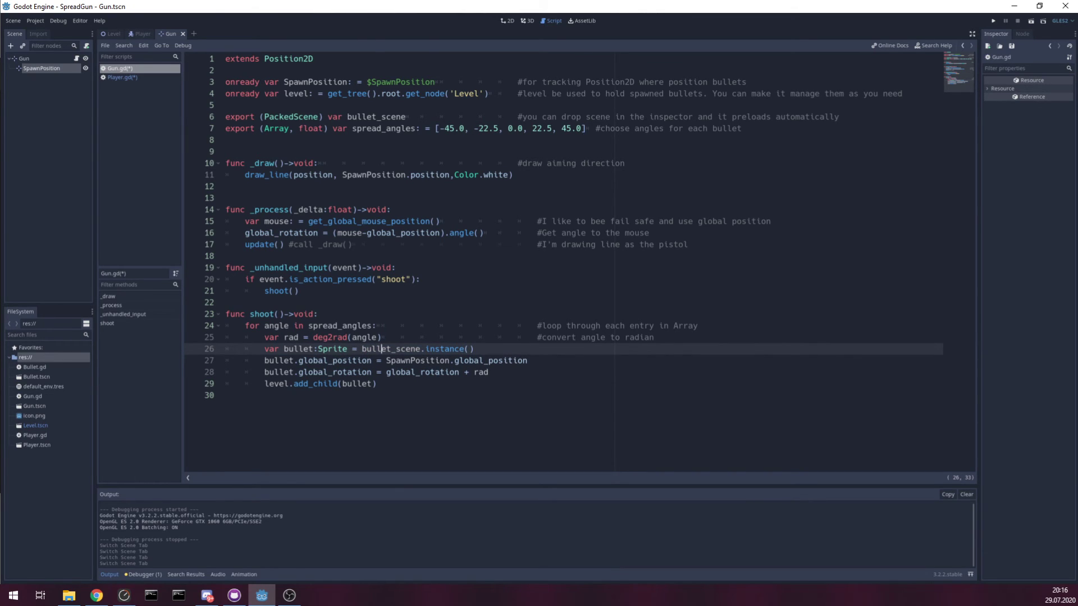
double_click(390, 348)
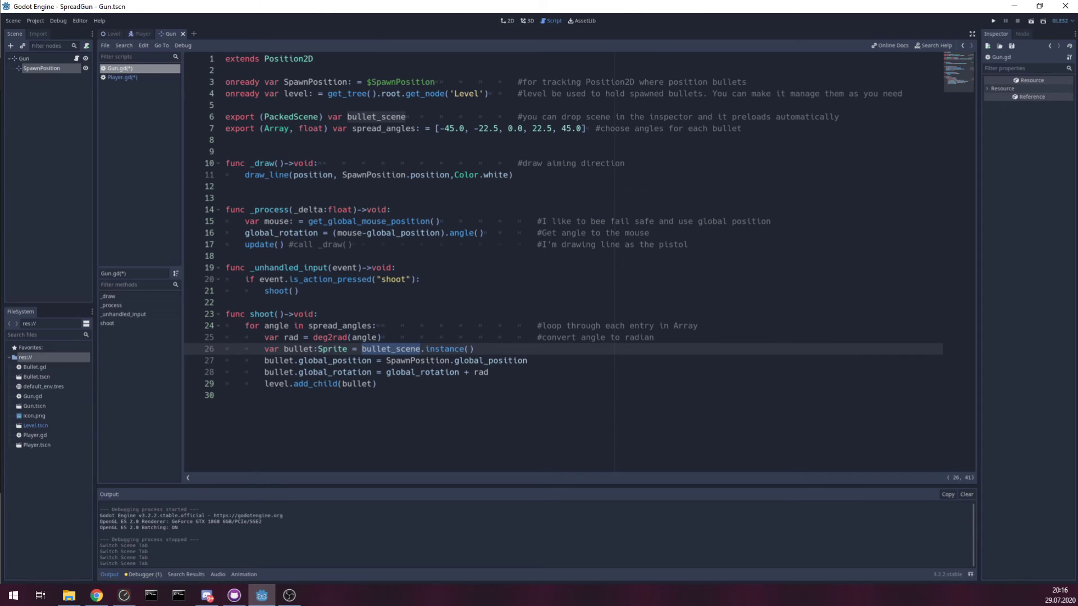